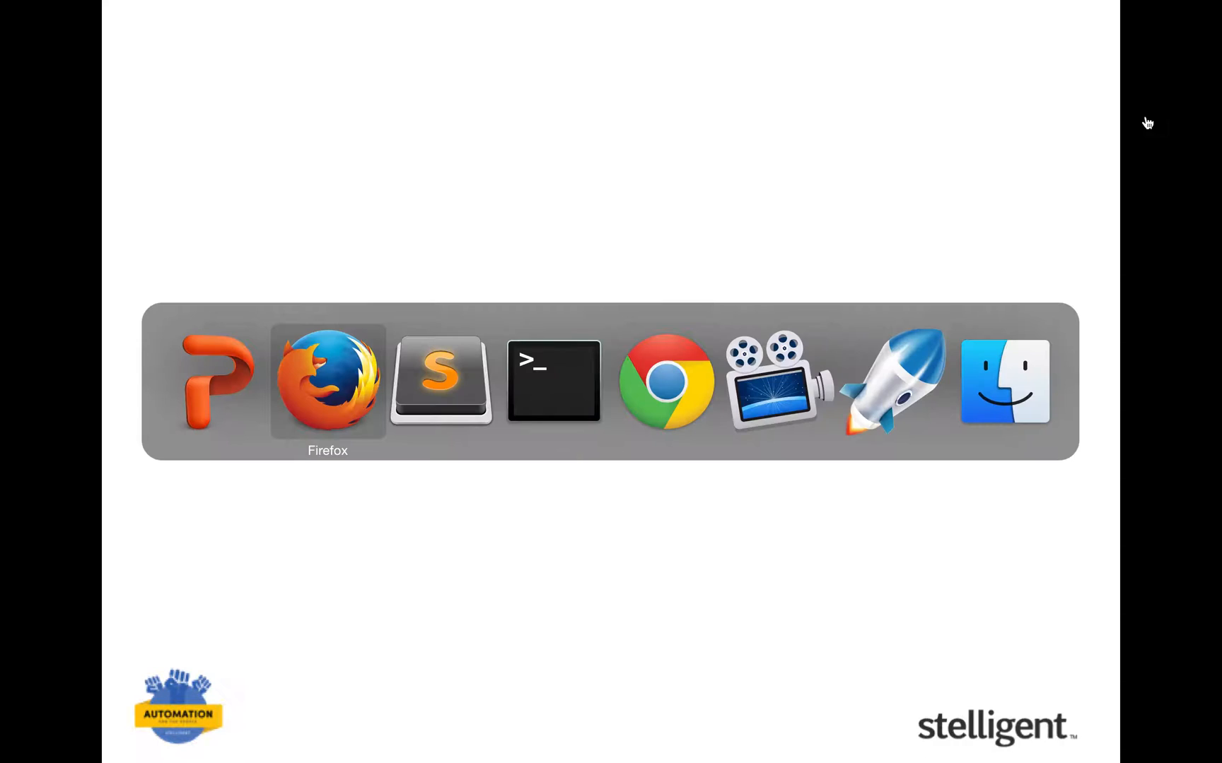
Bring Firefox forward showing the live demo.stelligent.com Dromedary page and its pie chart.
click(328, 389)
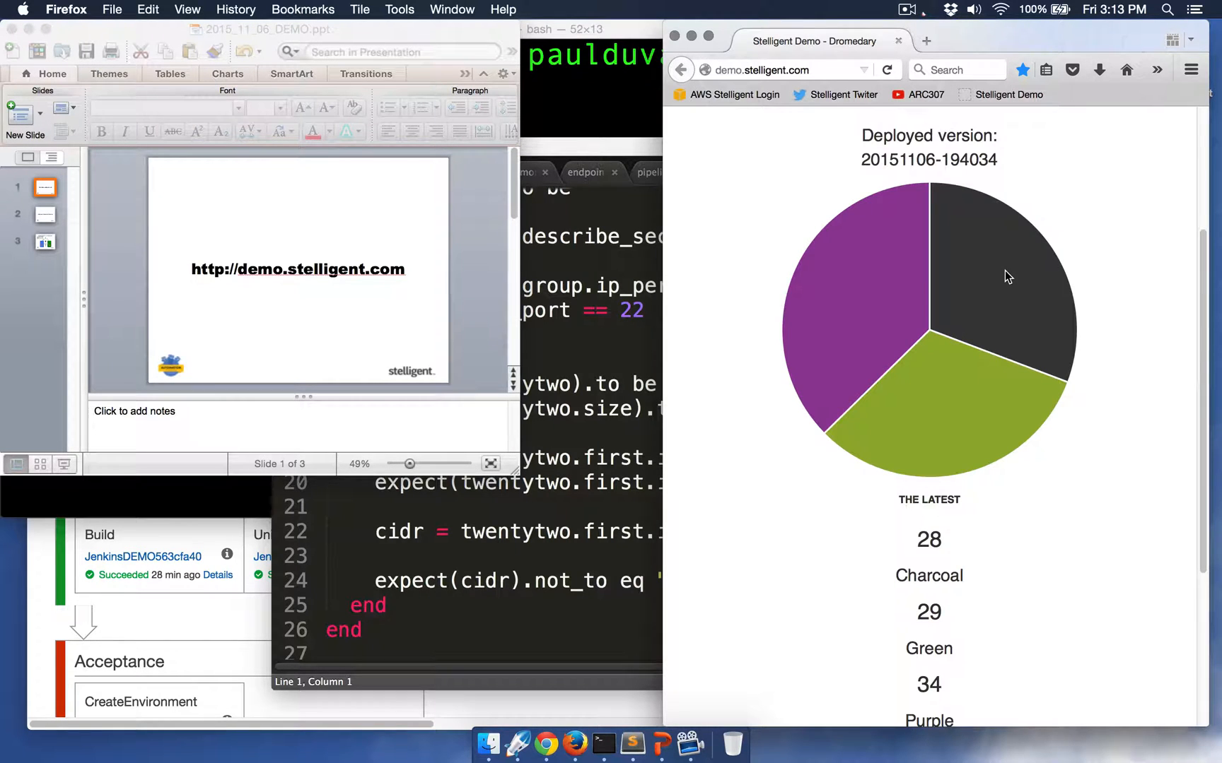
mouse_move(1043, 281)
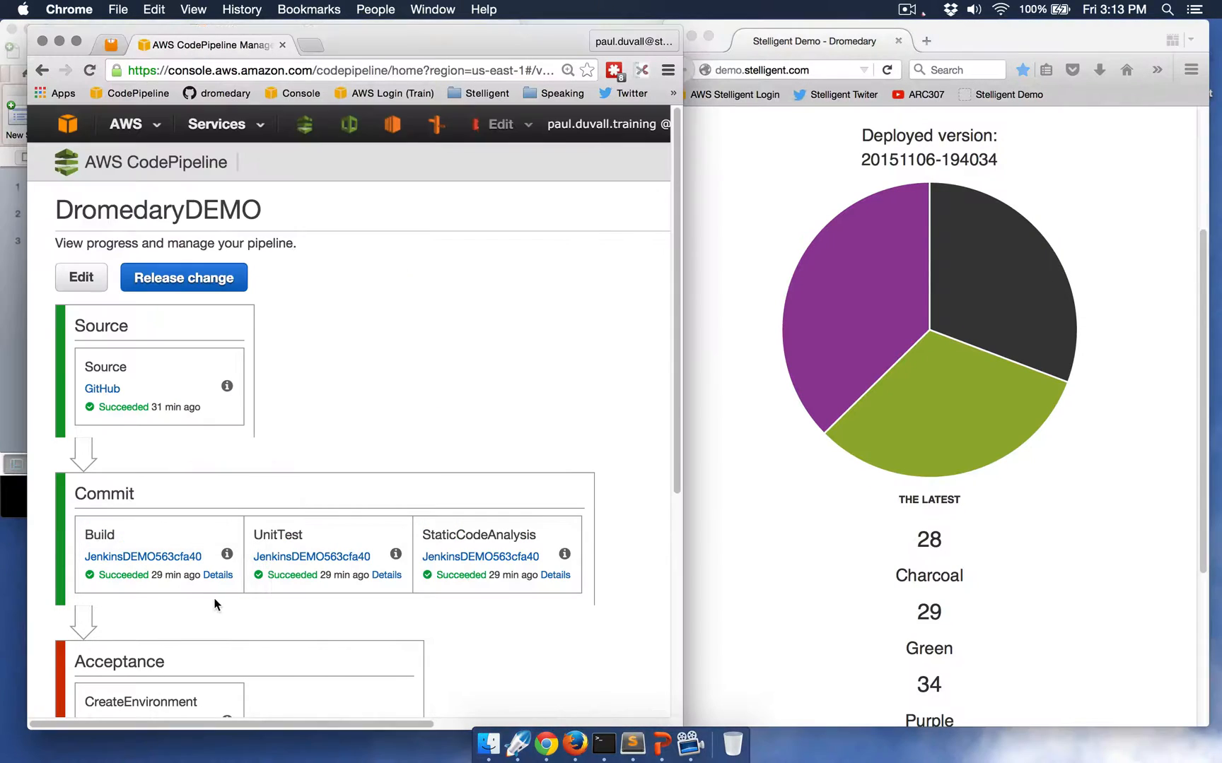
mouse_move(661, 363)
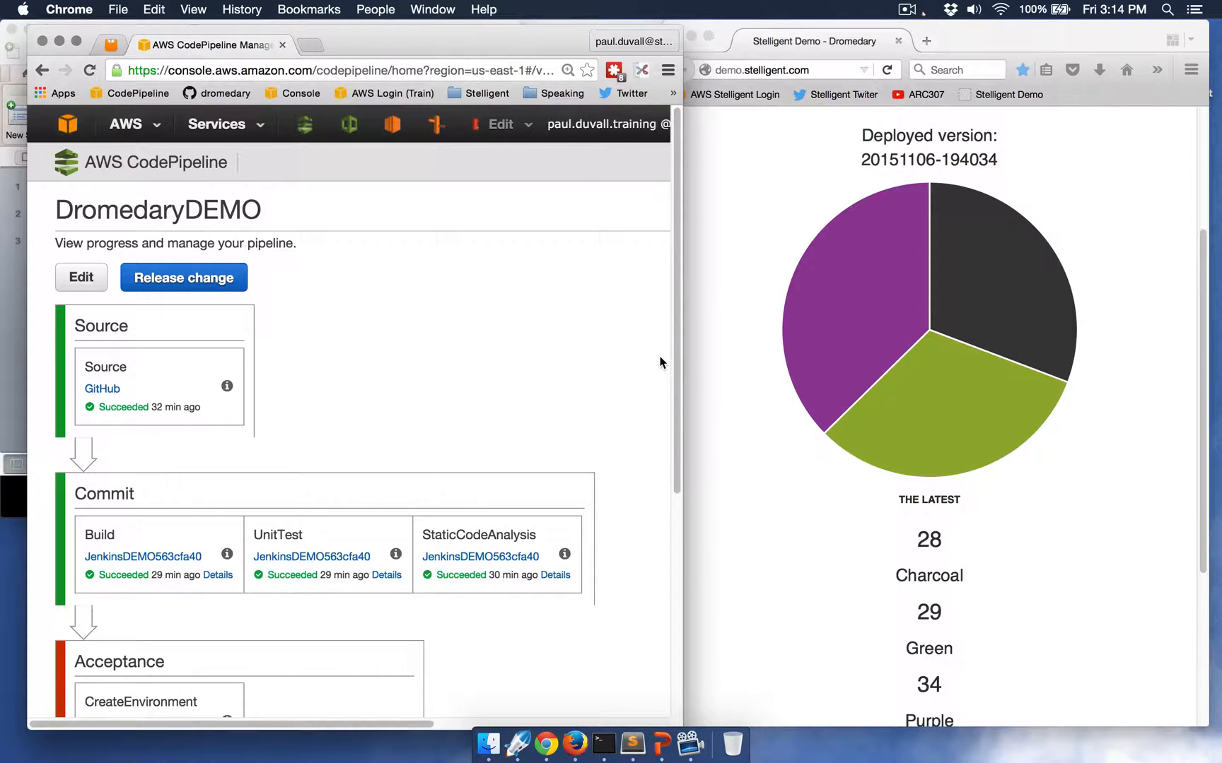
Locate the failed InfrastructureTest action in the DromedaryDEMO pipeline's Acceptance stage and follow its Jenkins link.
scroll(down, 3)
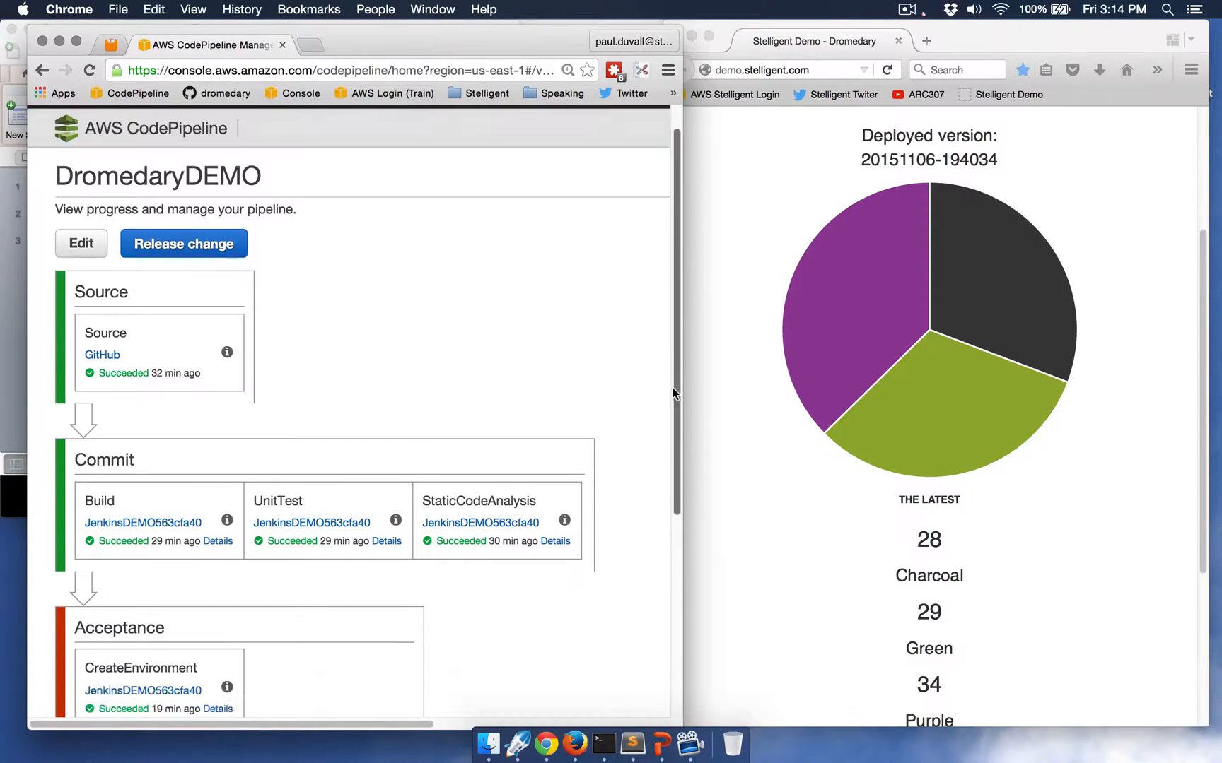
scroll(down, 3)
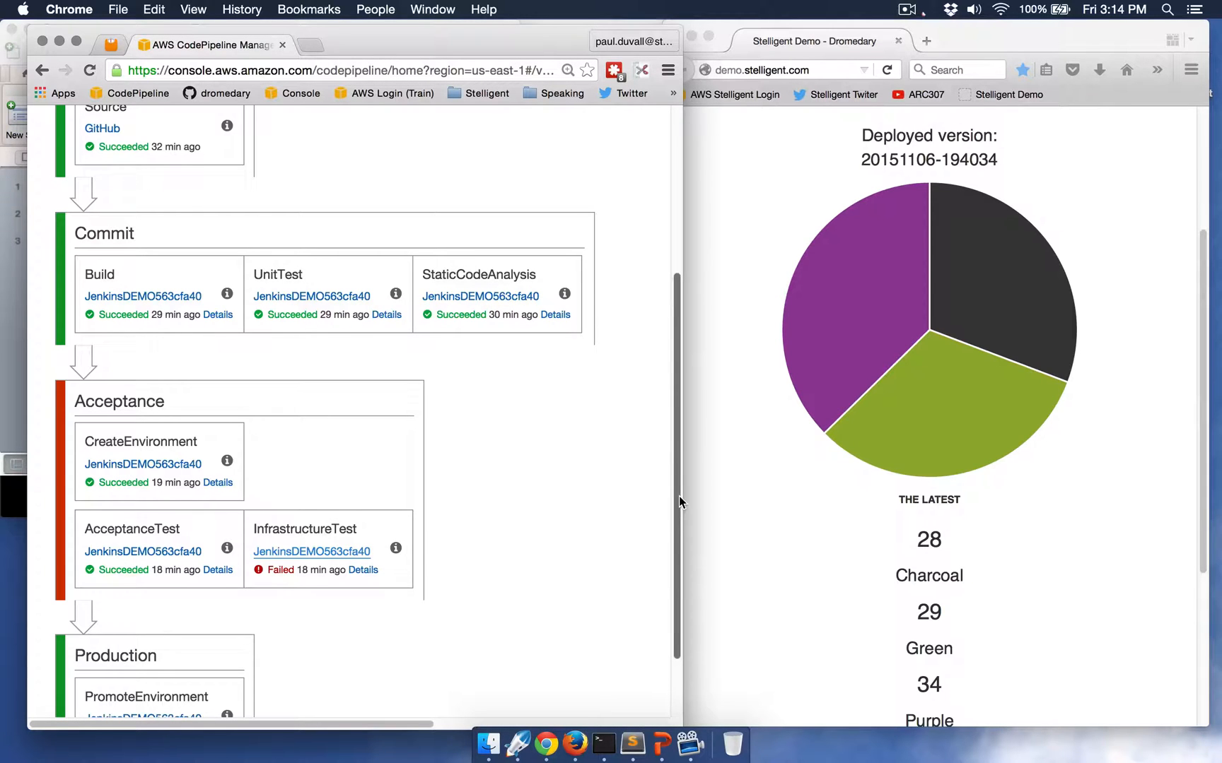
click(312, 553)
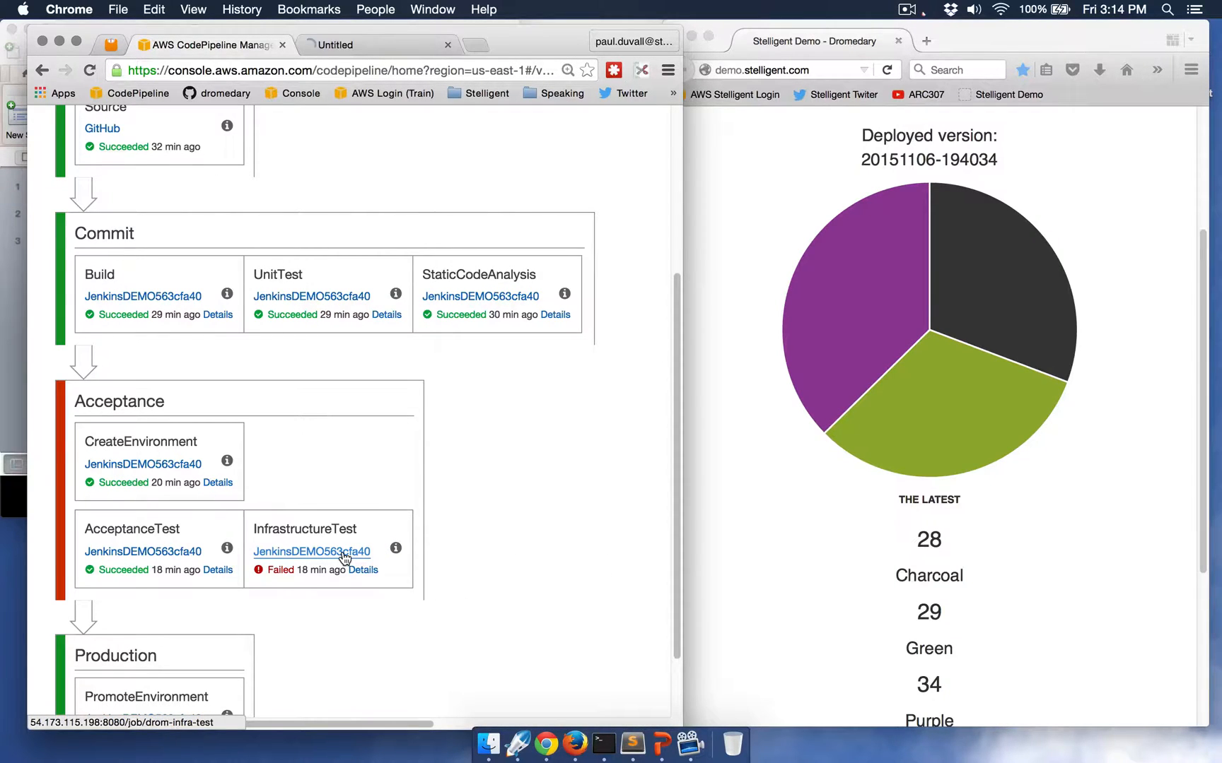
View the drom-infra-test build #4 console output showing port 22 open to 0.0.0.0/0 failing the spec.
click(311, 551)
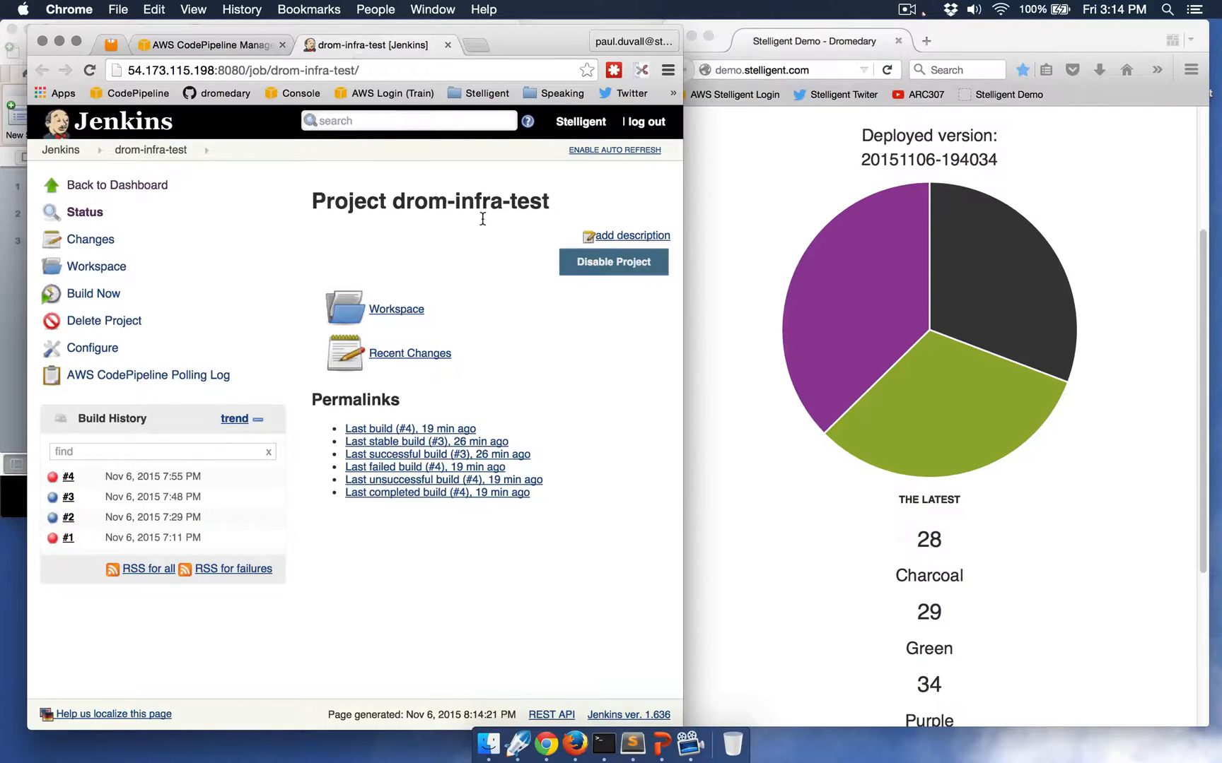
mouse_move(571, 274)
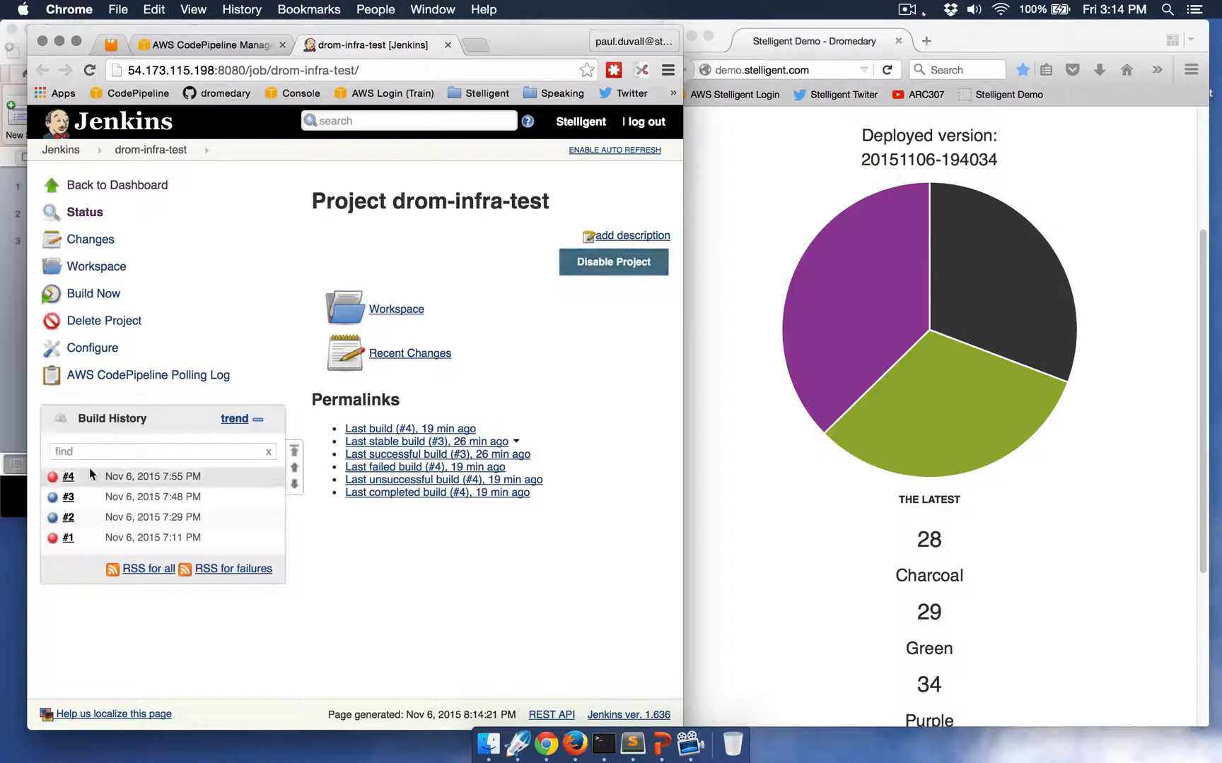
click(68, 477)
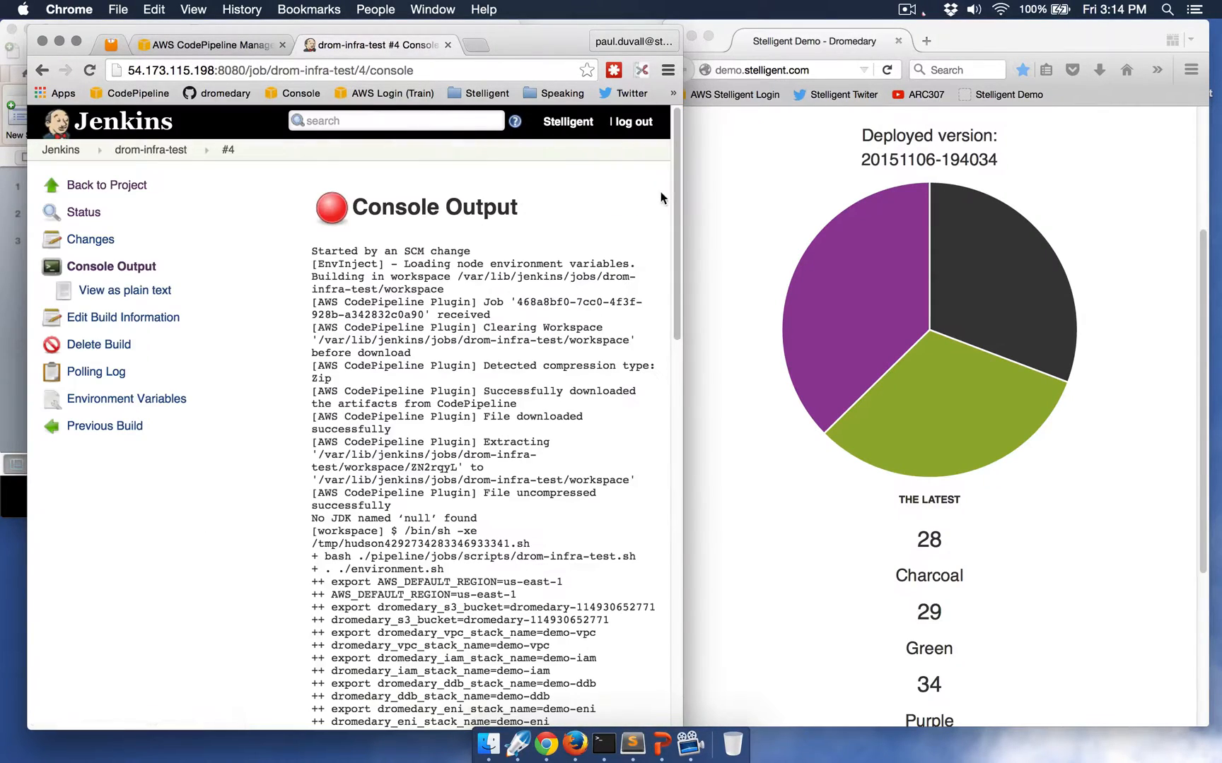
scroll(down, 3)
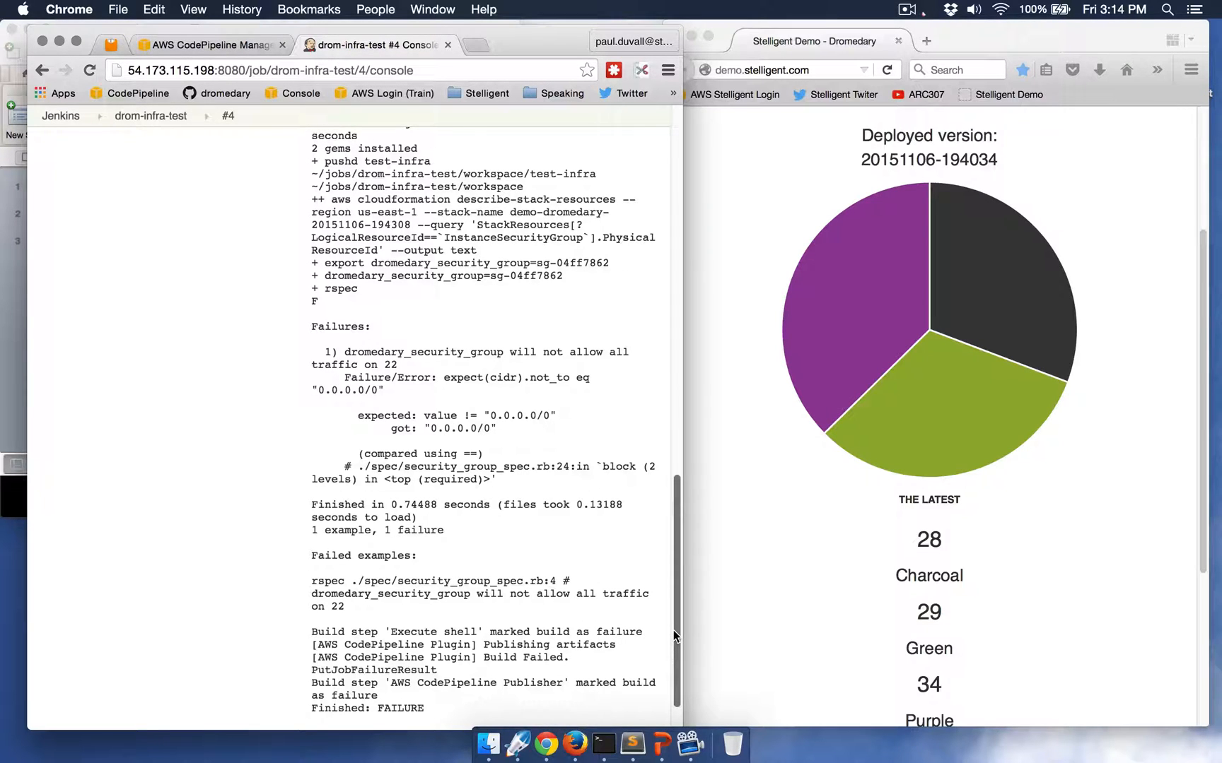
mouse_move(632, 746)
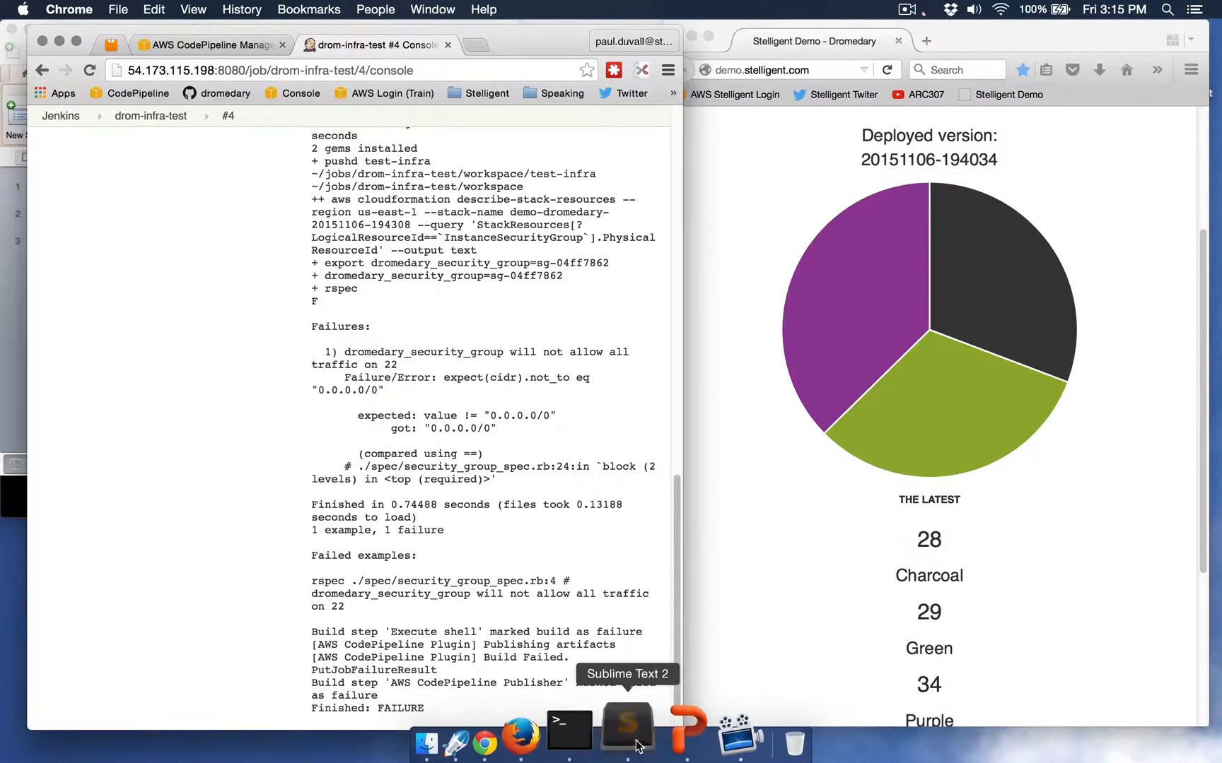
Bring up security_group_spec.rb in Sublime Text 2 with its port 22 exposure test.
click(628, 732)
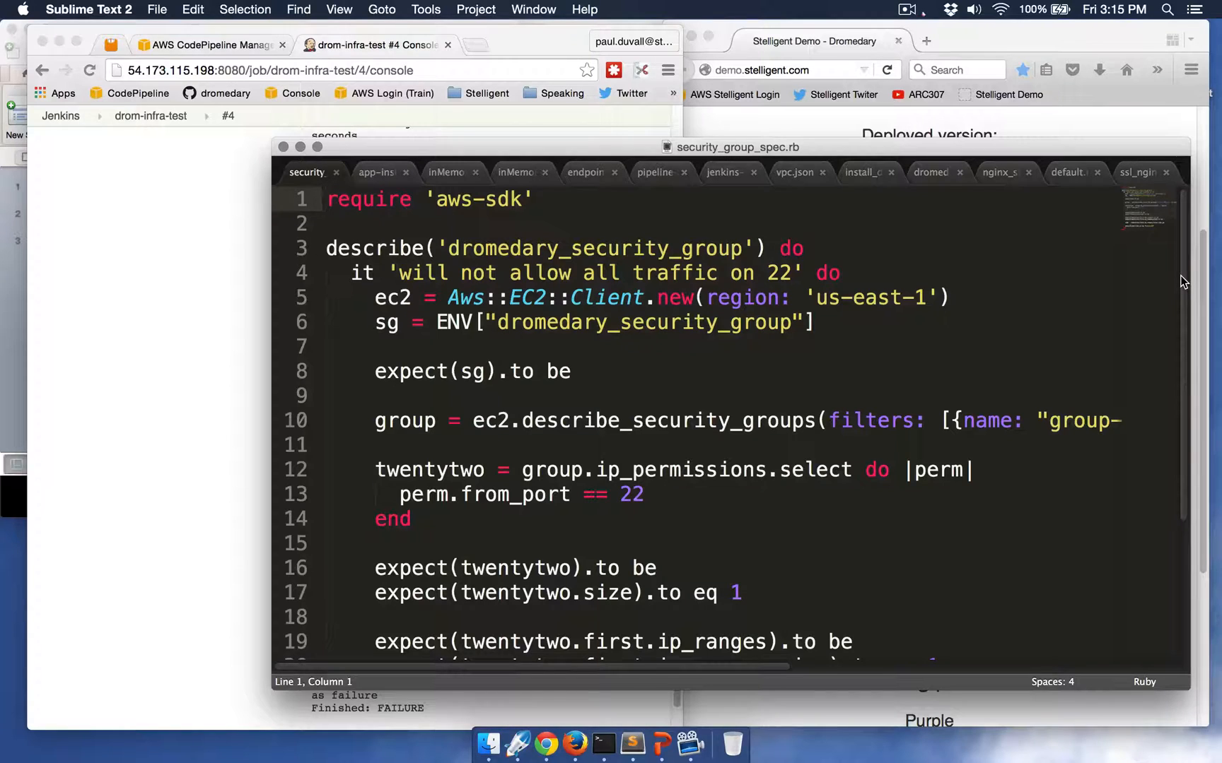
In app-instance.json, set the port 22 ingress CidrIp to 154.3.22.33/32 and save.
click(376, 173)
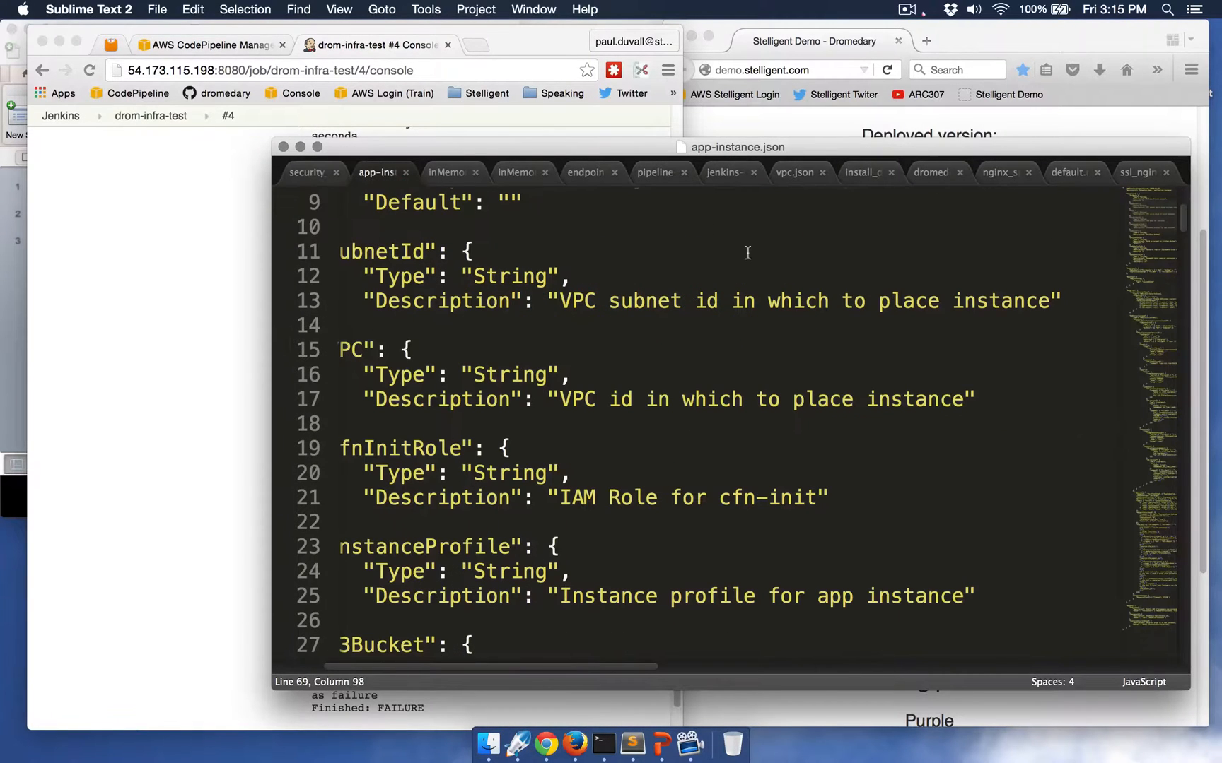
mouse_move(951, 281)
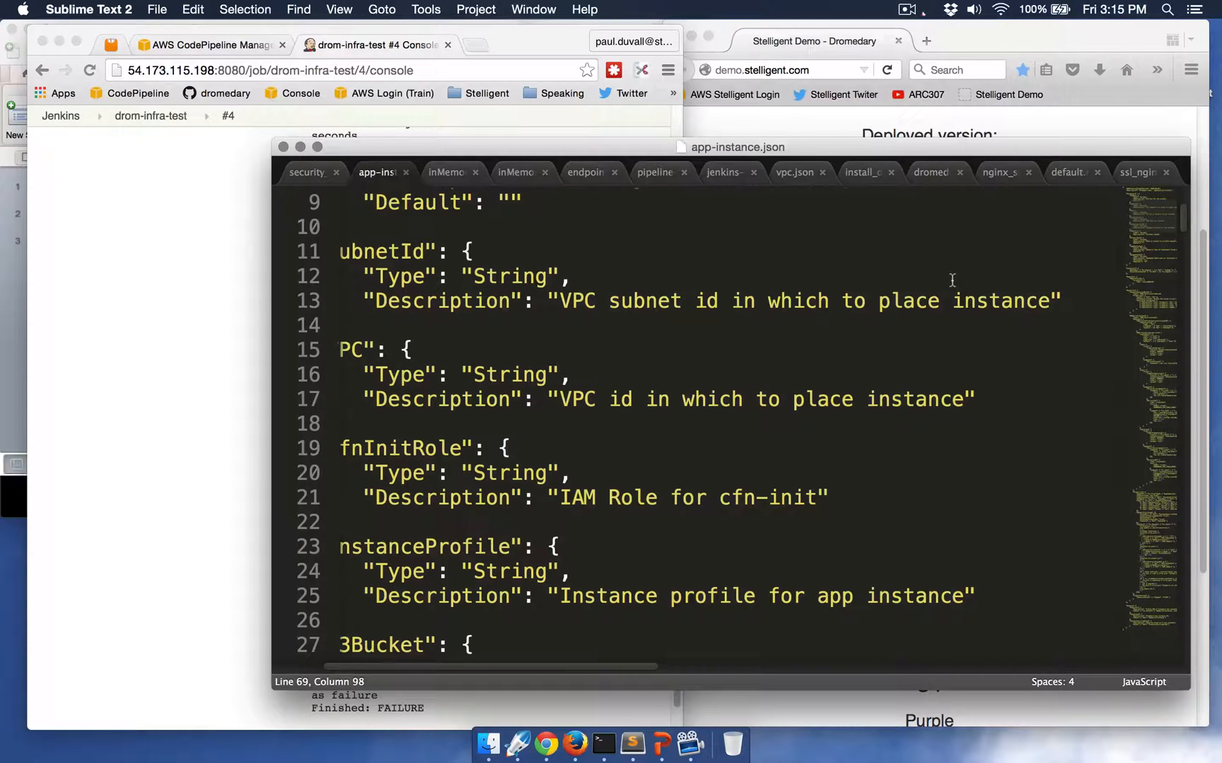
scroll(down, 3)
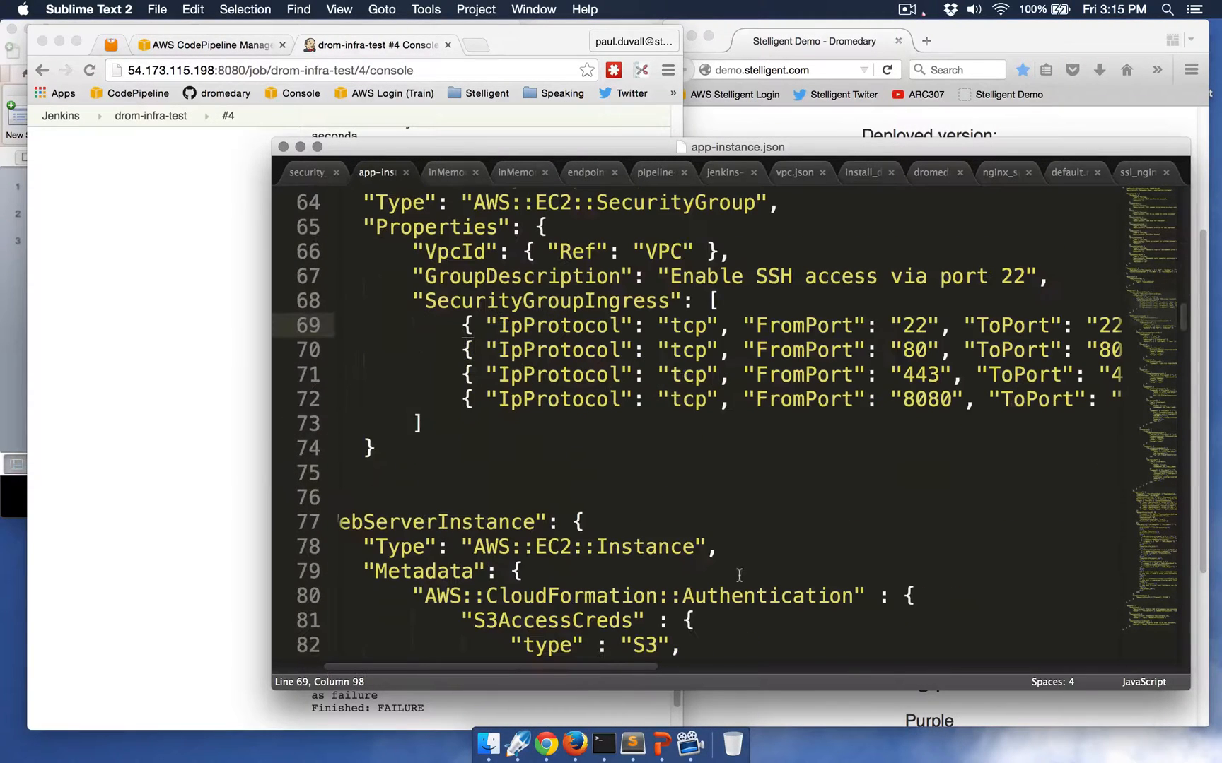
mouse_move(642, 671)
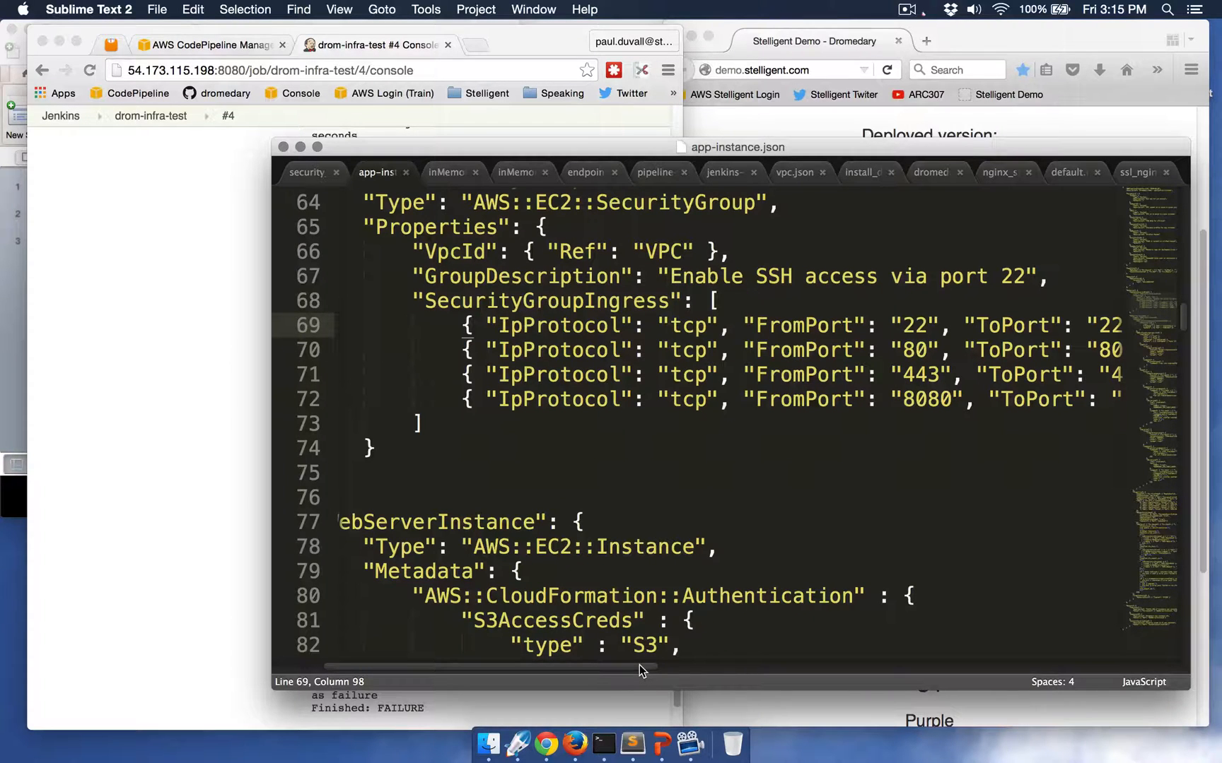
mouse_move(622, 676)
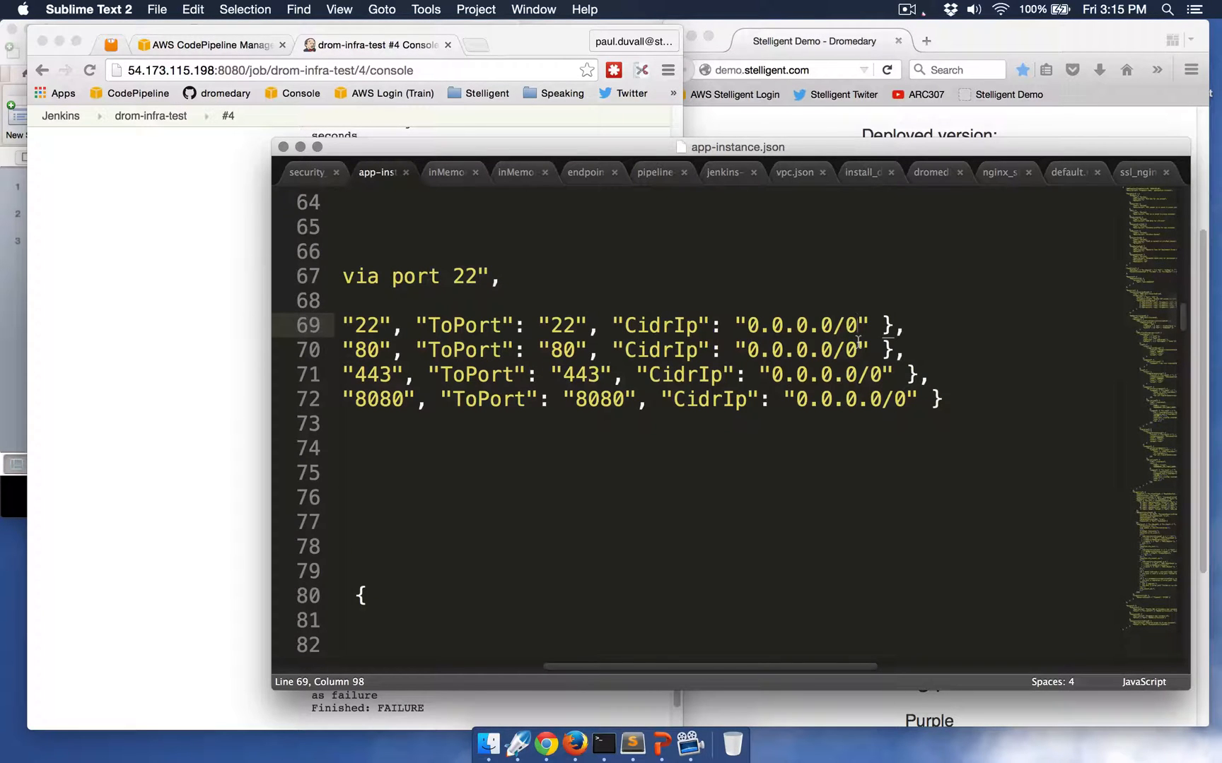
mouse_move(761, 303)
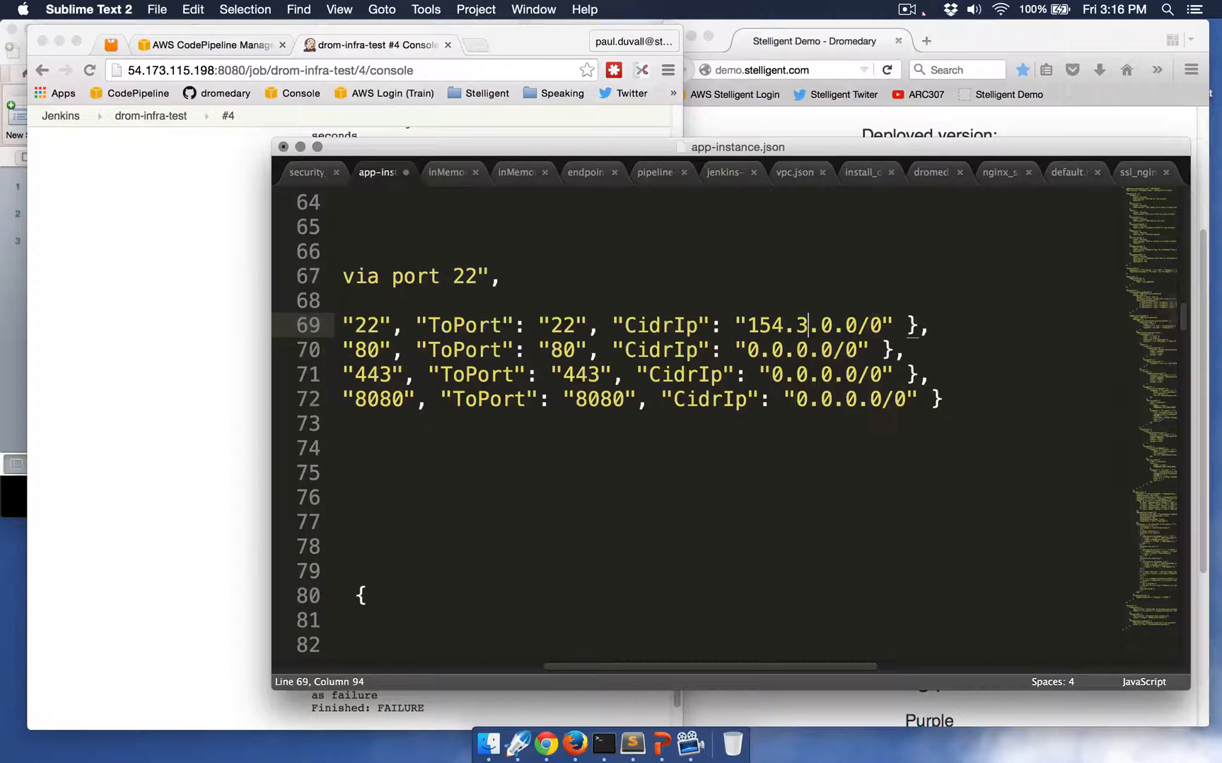
text(22.)
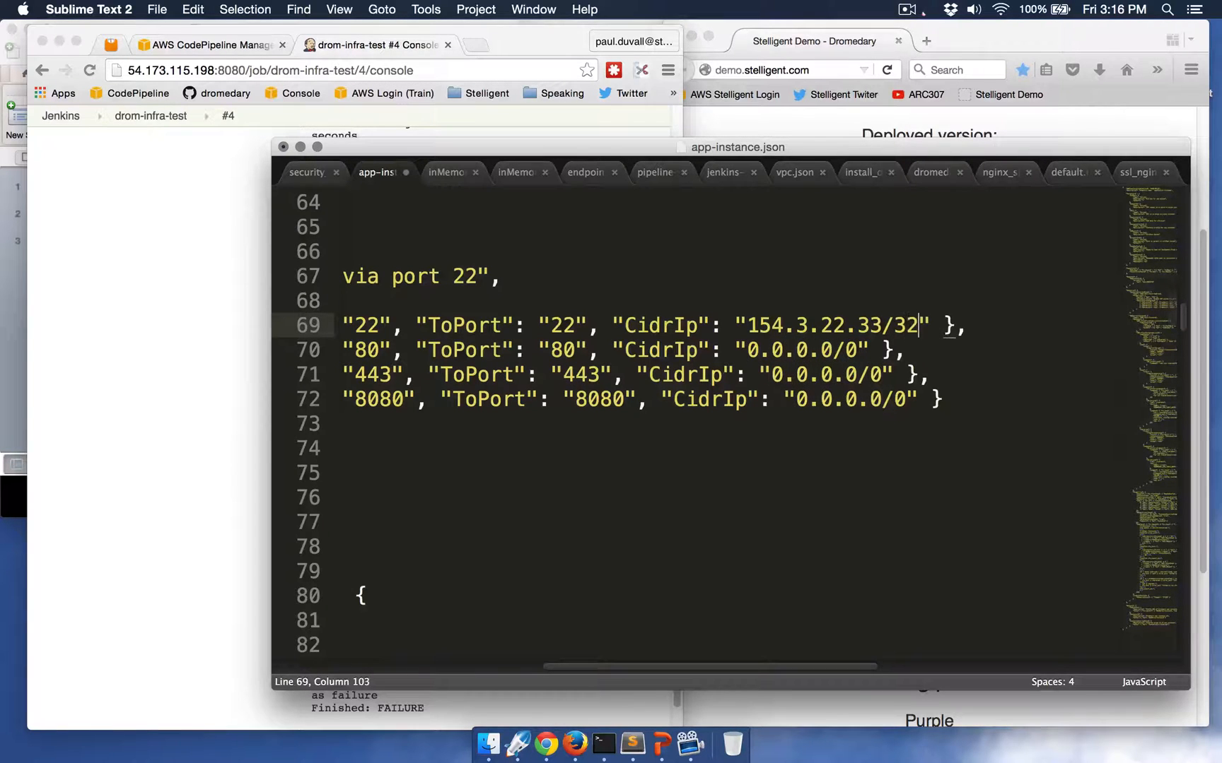
key(cmd+s)
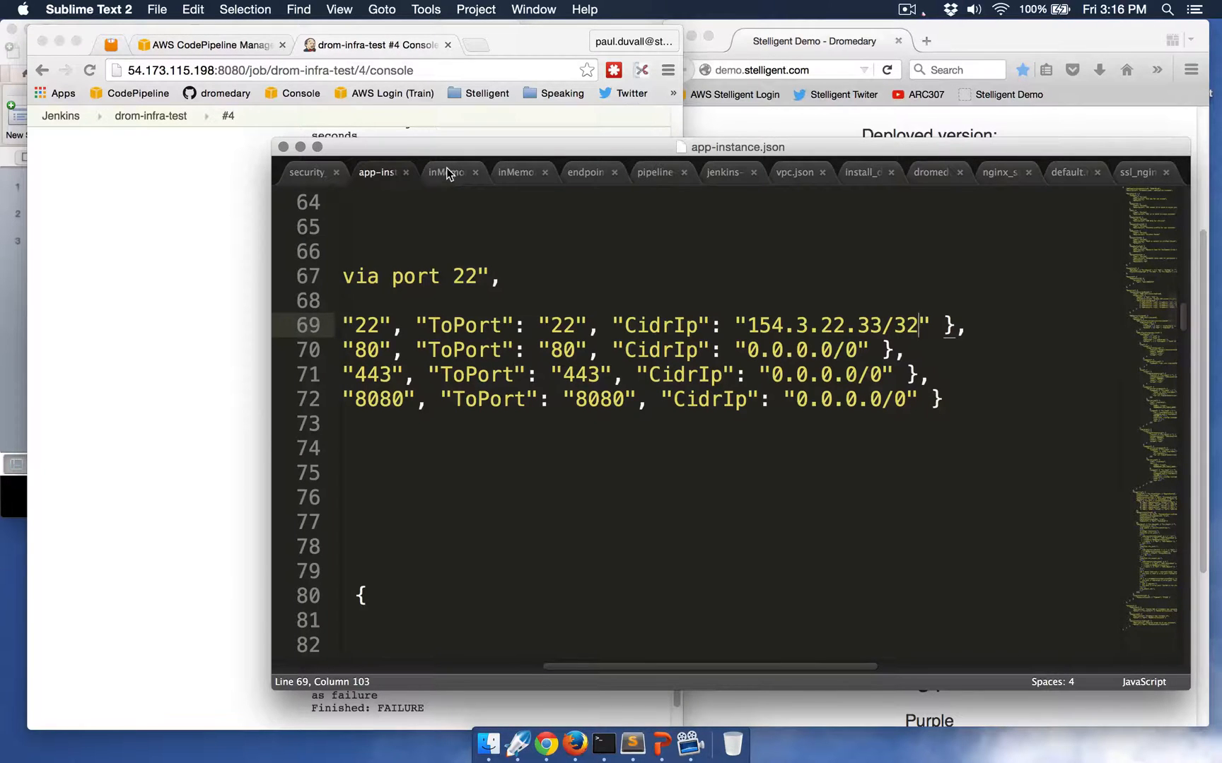
Uncomment the orange slice in inMemoryStorage.js and set the endpoint data test's expectedNumberOfItems to 4.
click(446, 172)
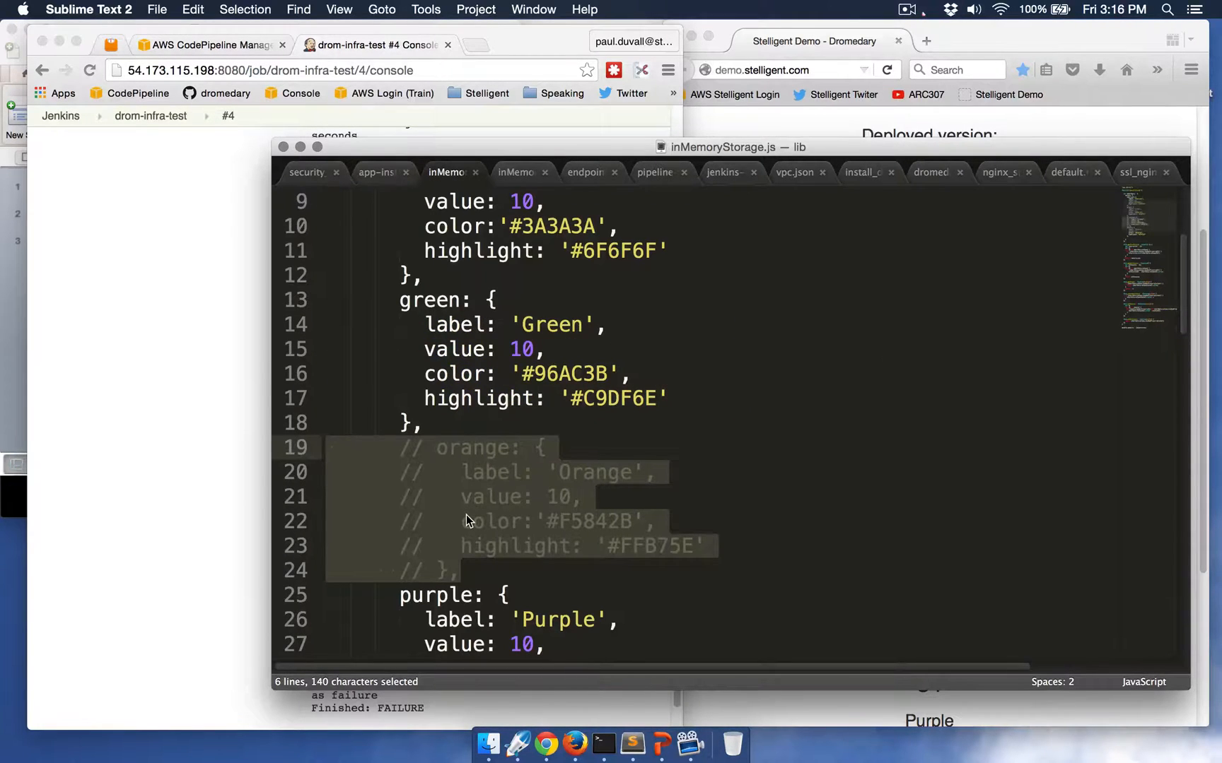
key(cmd+/)
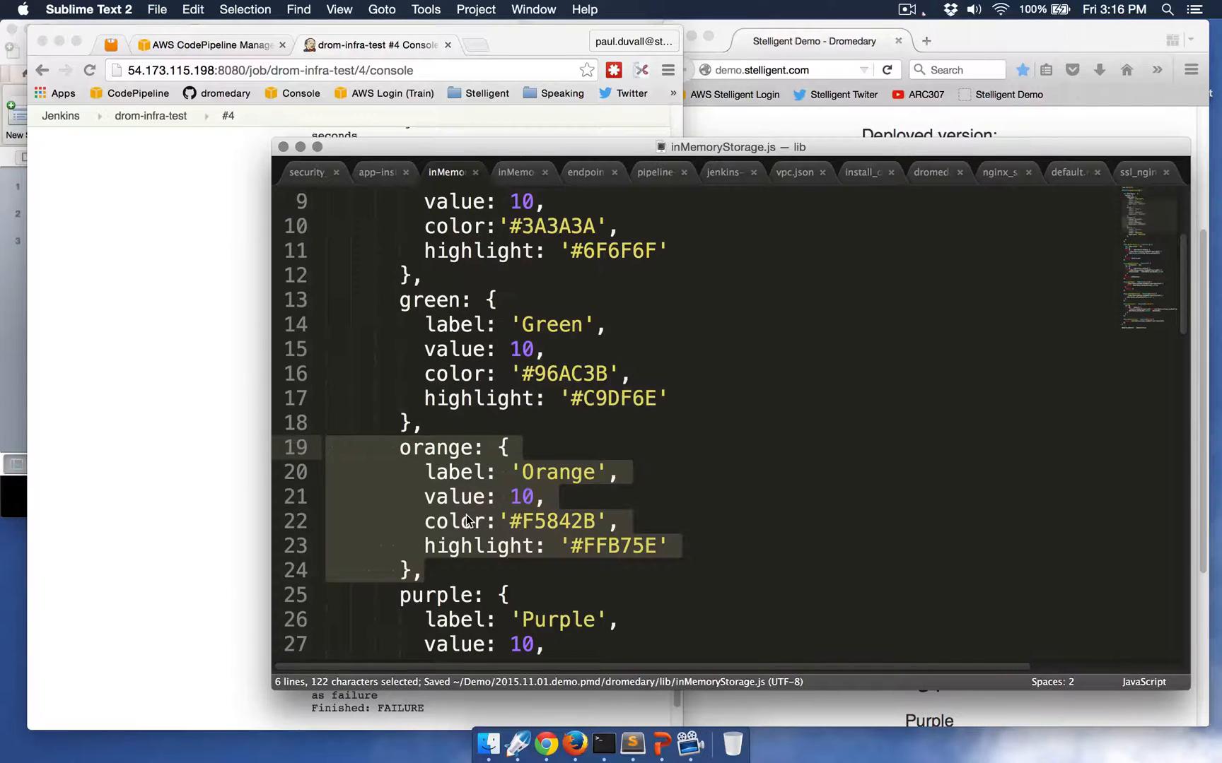
mouse_move(639, 374)
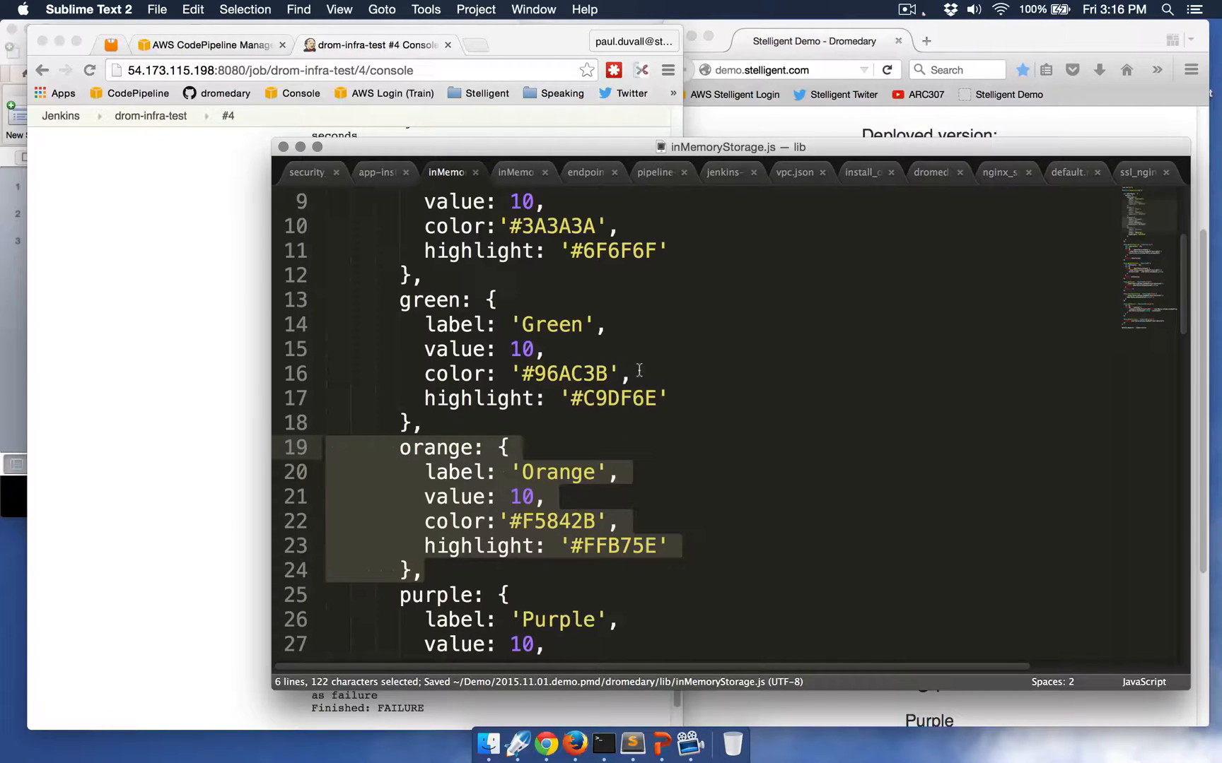
mouse_move(520, 188)
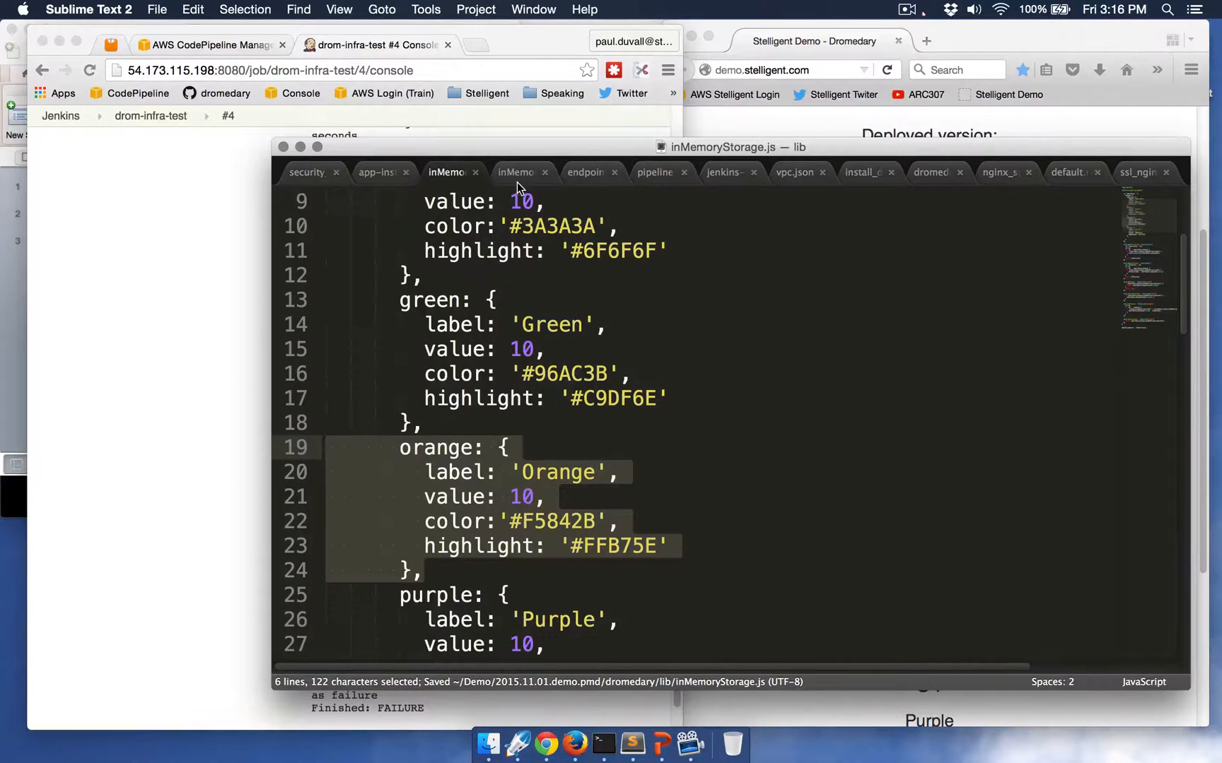
click(518, 172)
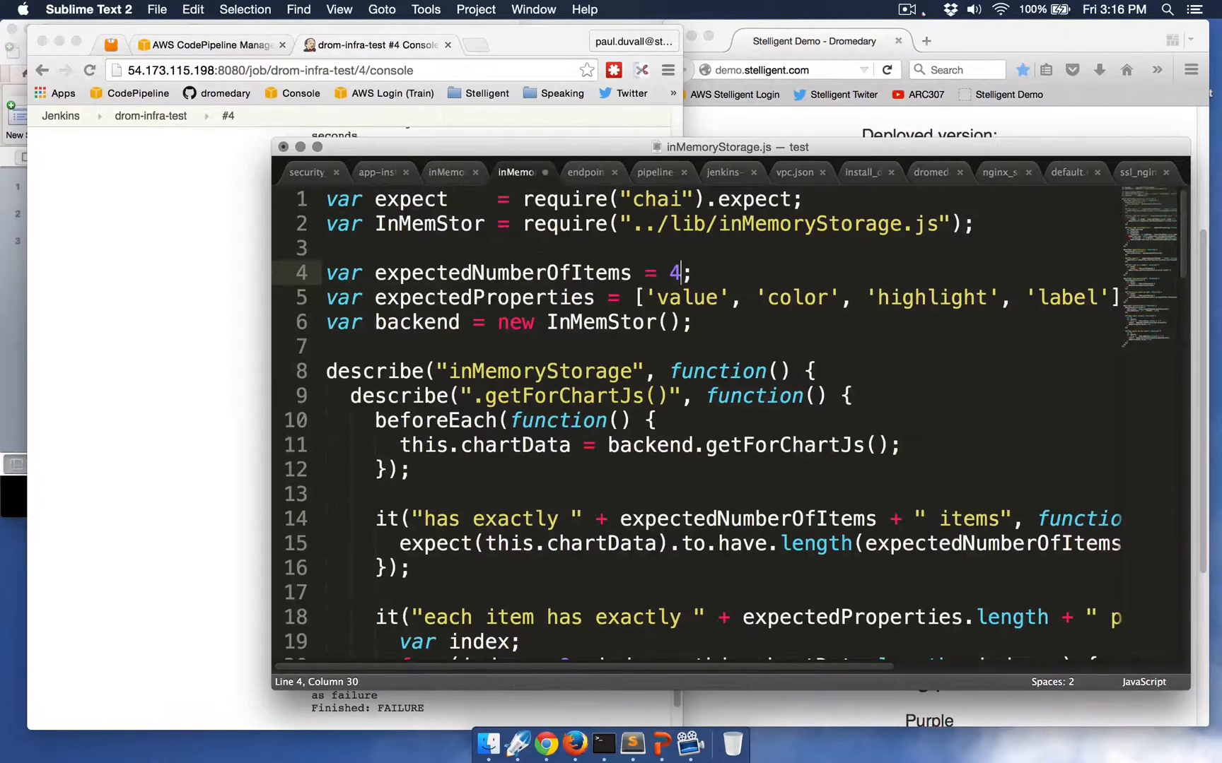
click(588, 172)
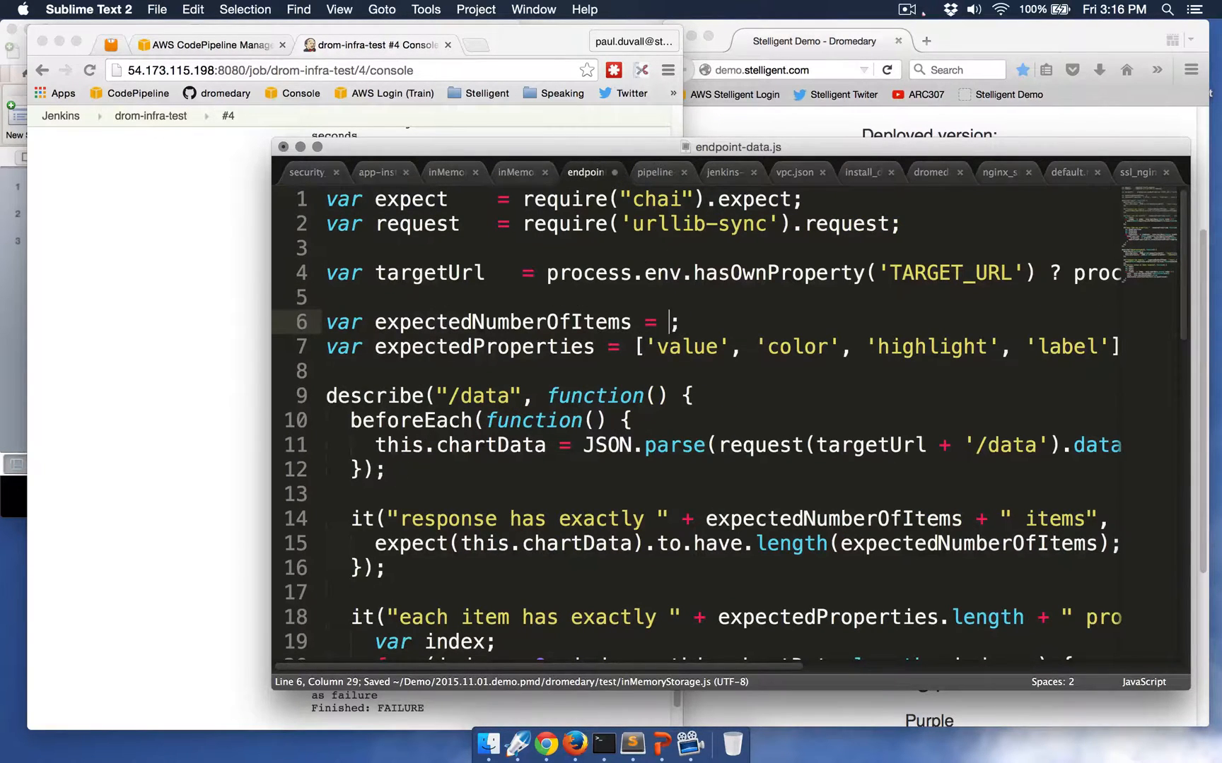
text(4)
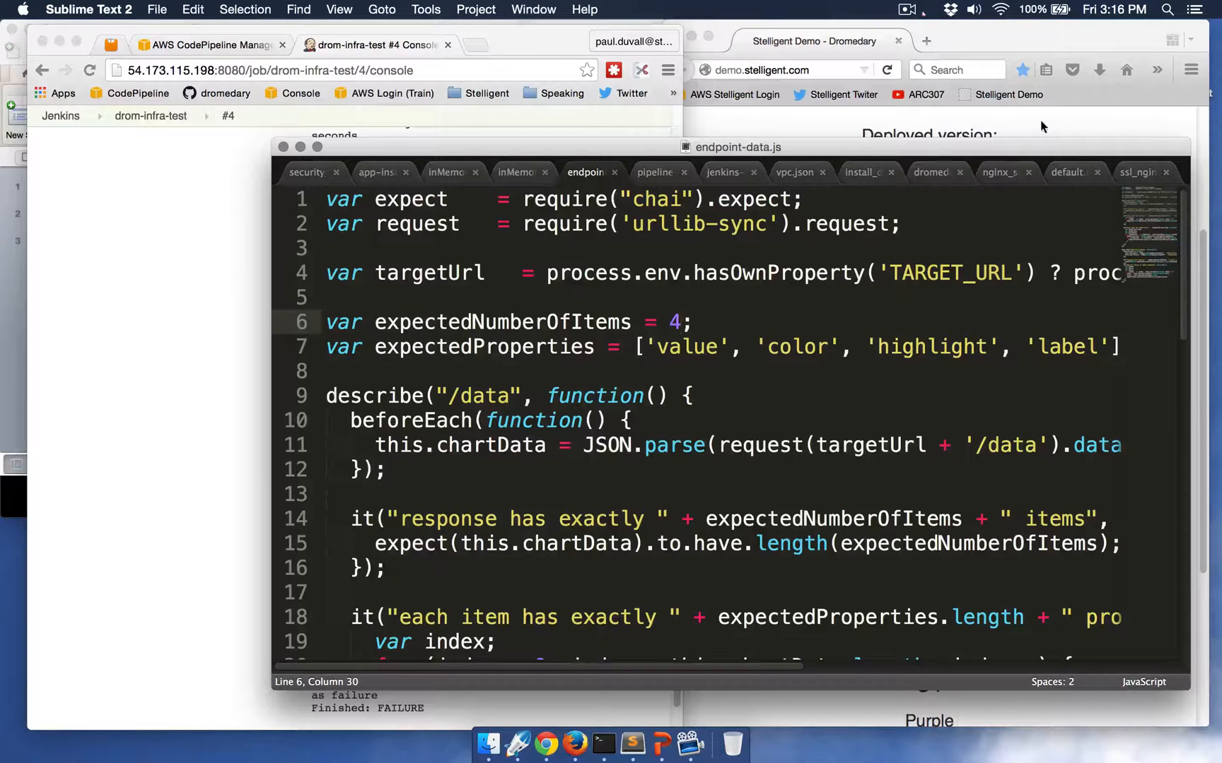
mouse_move(1082, 175)
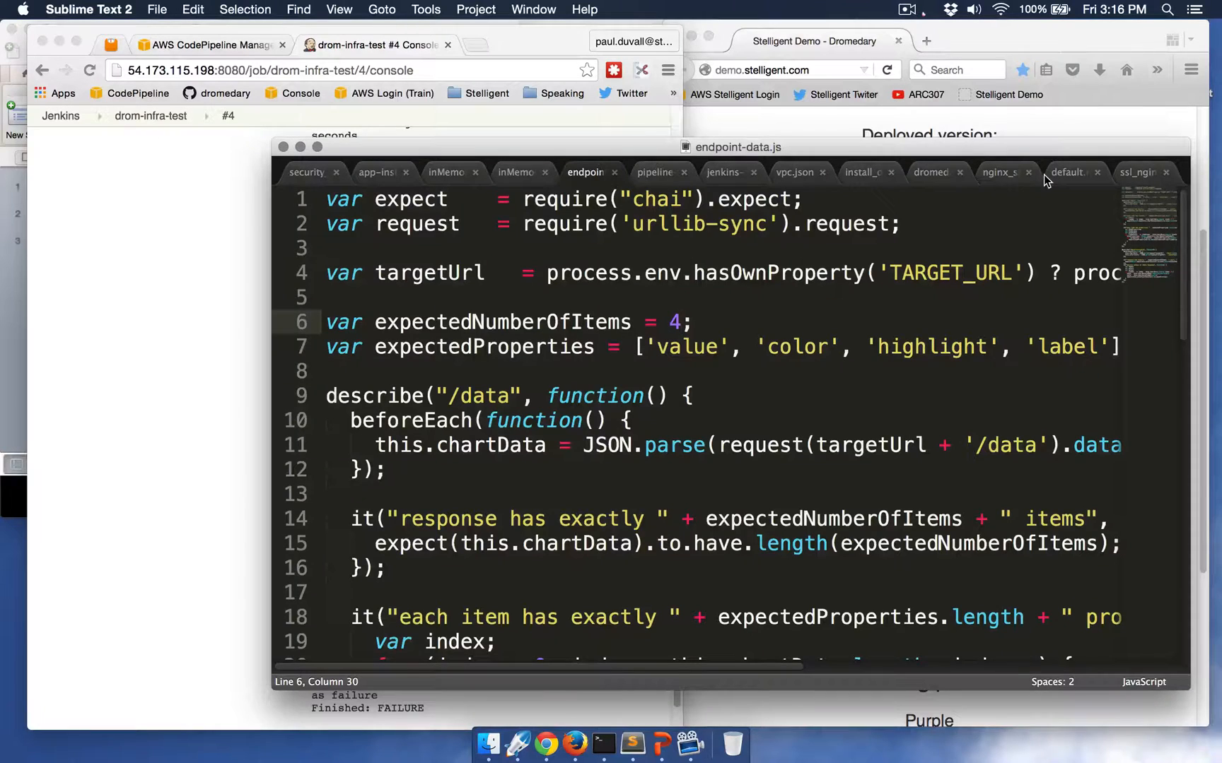
In nginx_spec.rb, comment out the HTTP checks so port 443 listening and HTTPS page checks apply.
click(998, 172)
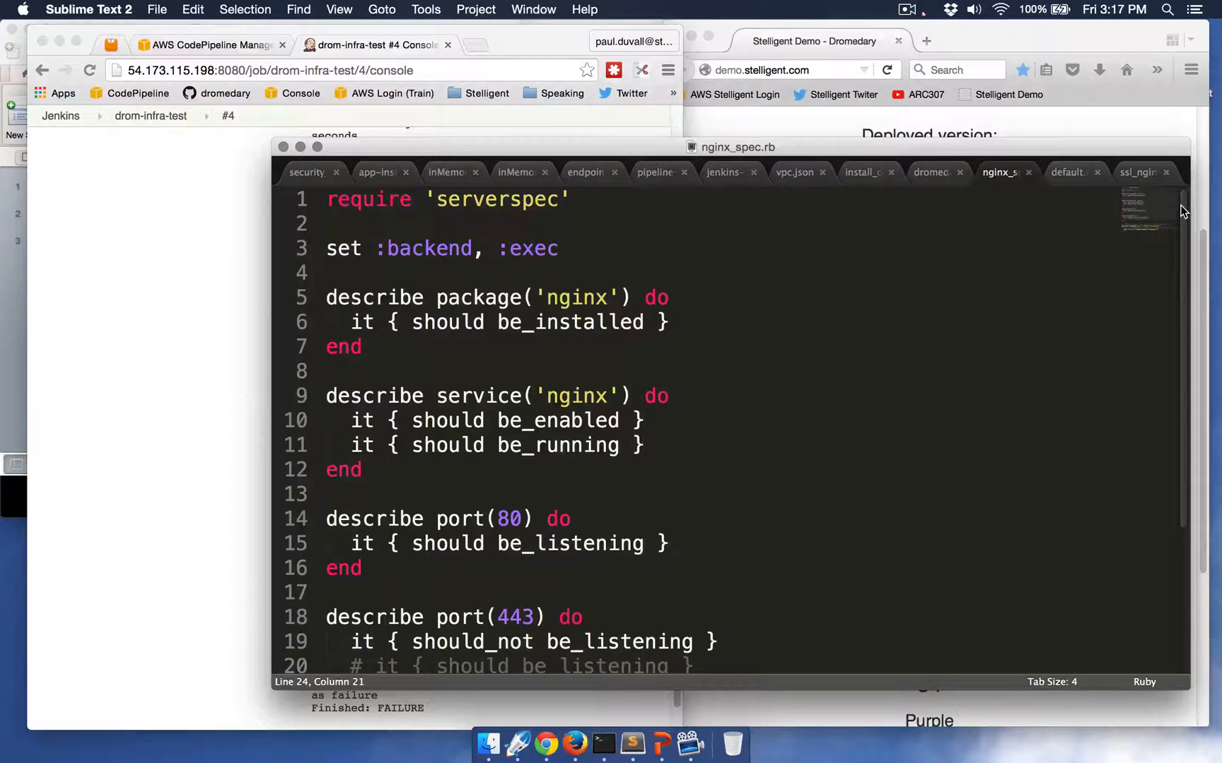
scroll(down, 3)
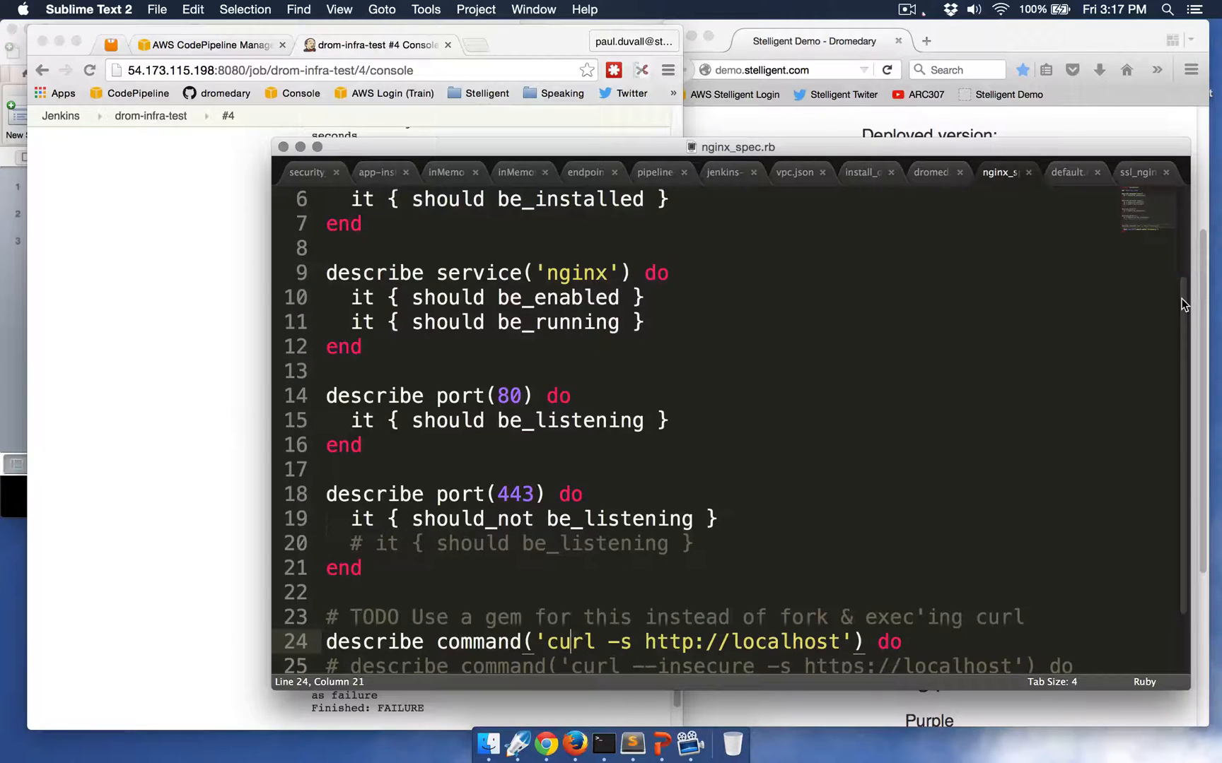
scroll(down, 3)
text(?)
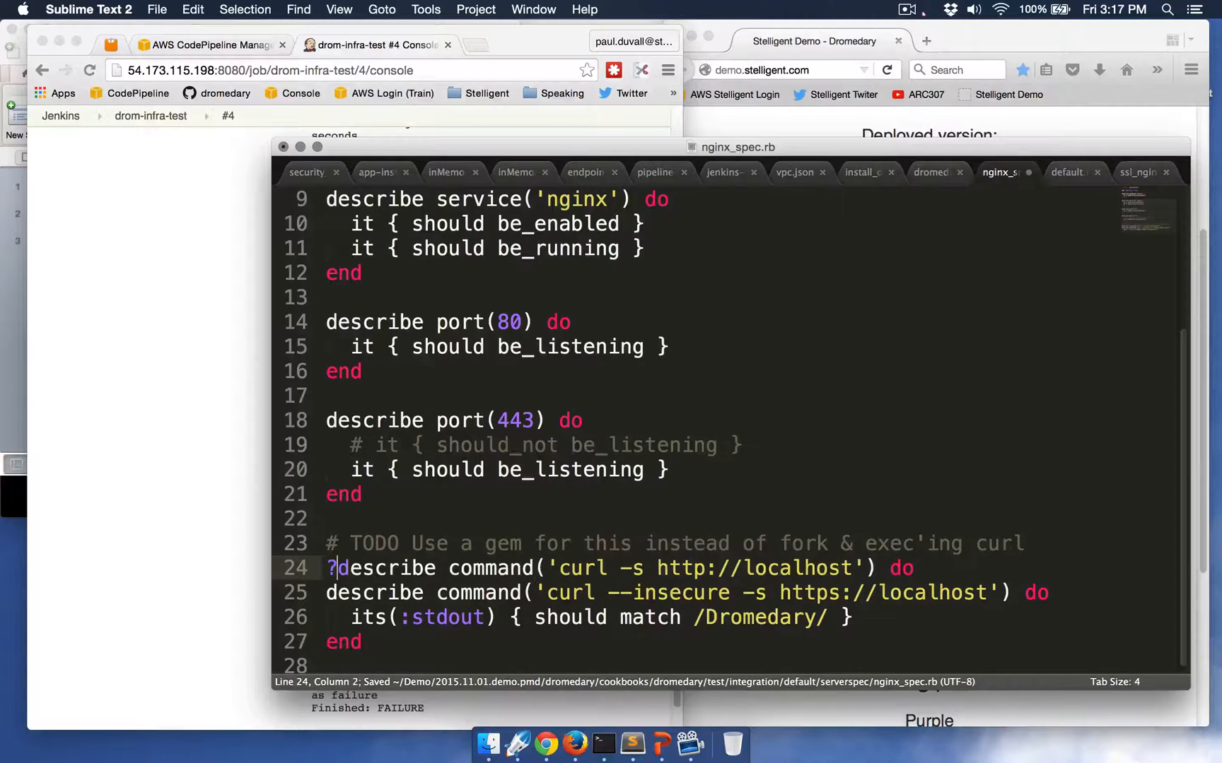
text(#)
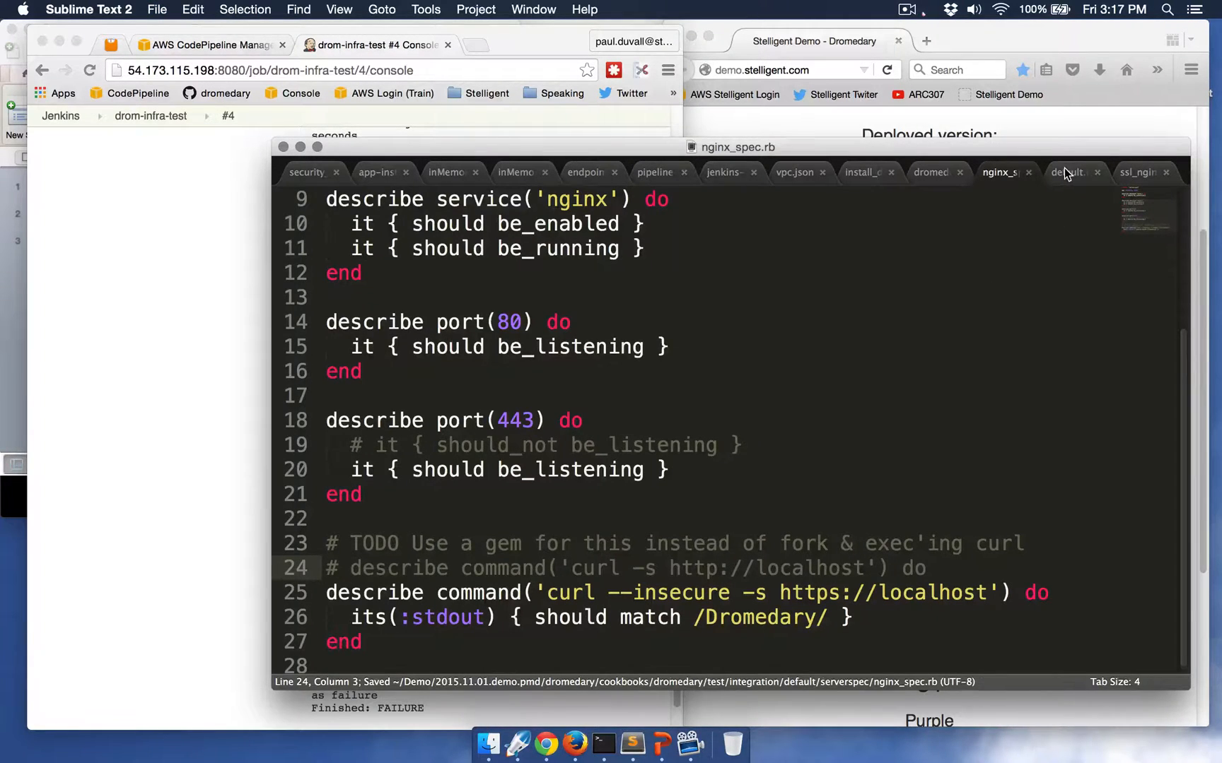
Have default.rb include ssl_nginx_config, then review and save ssl_nginx_config.rb.
click(1073, 172)
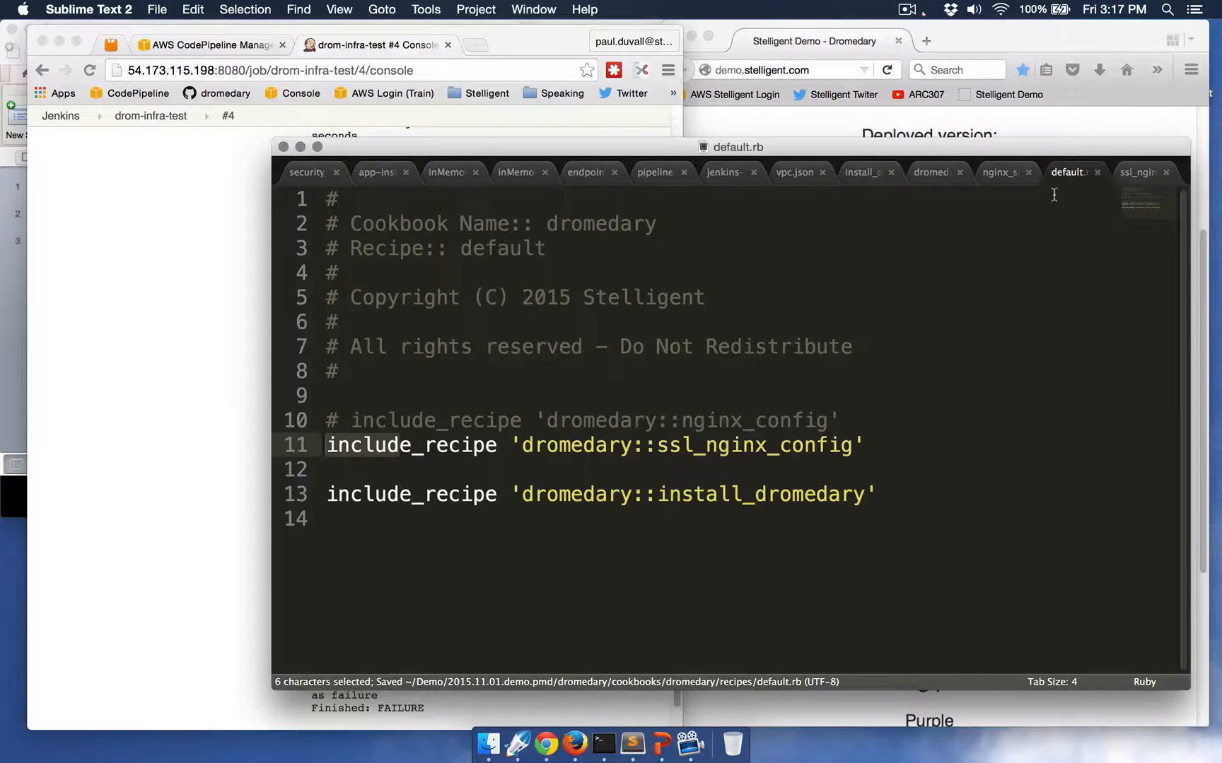
click(1140, 172)
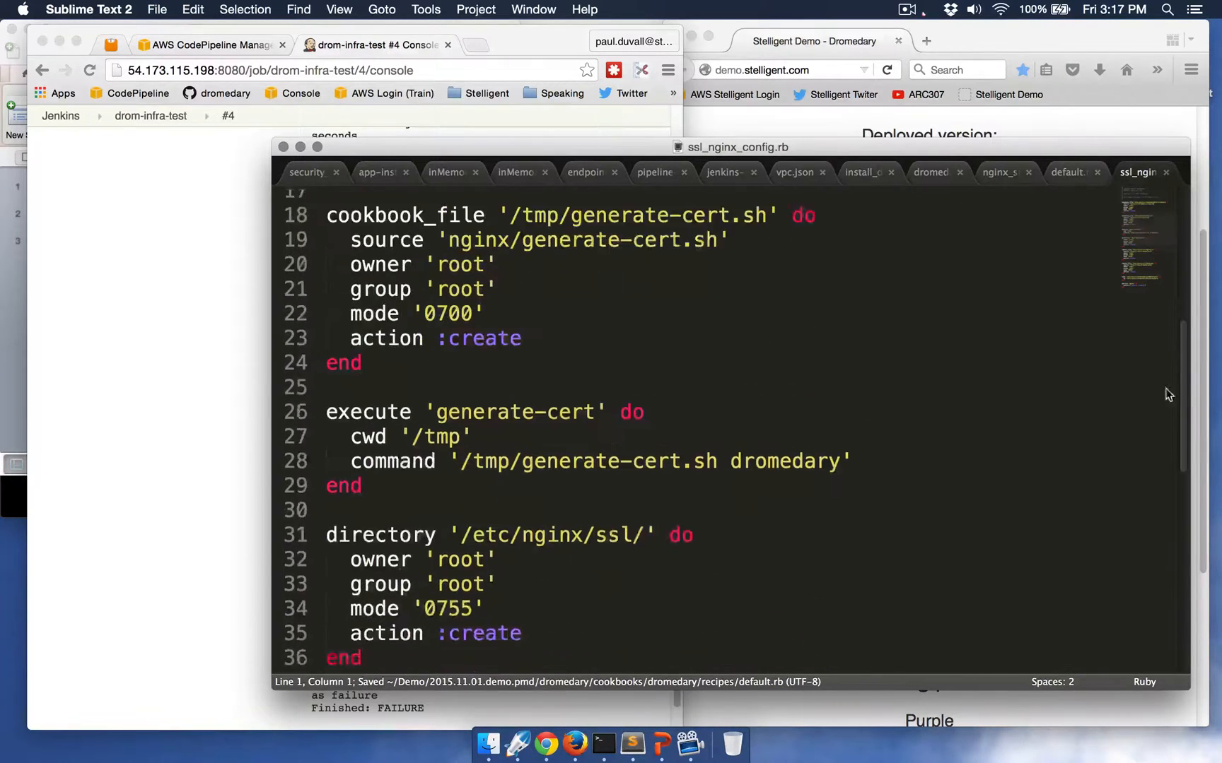
scroll(down, 3)
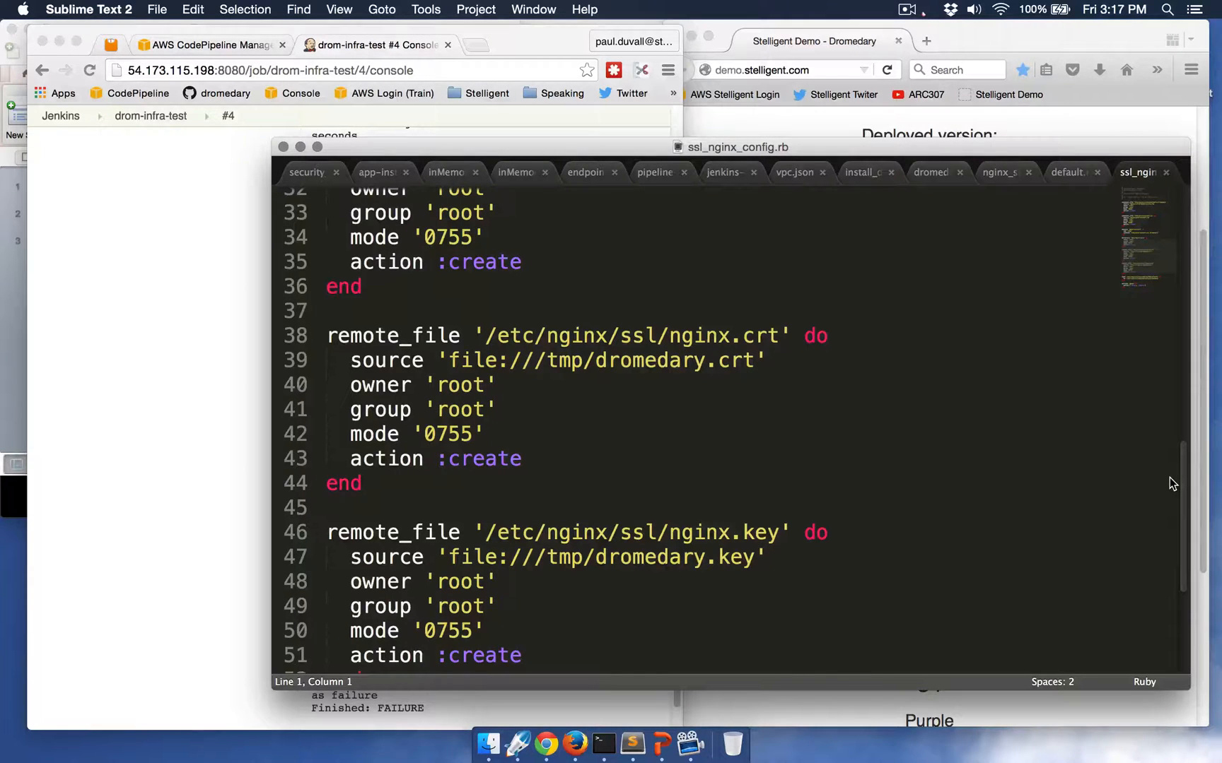
key(cmd+s)
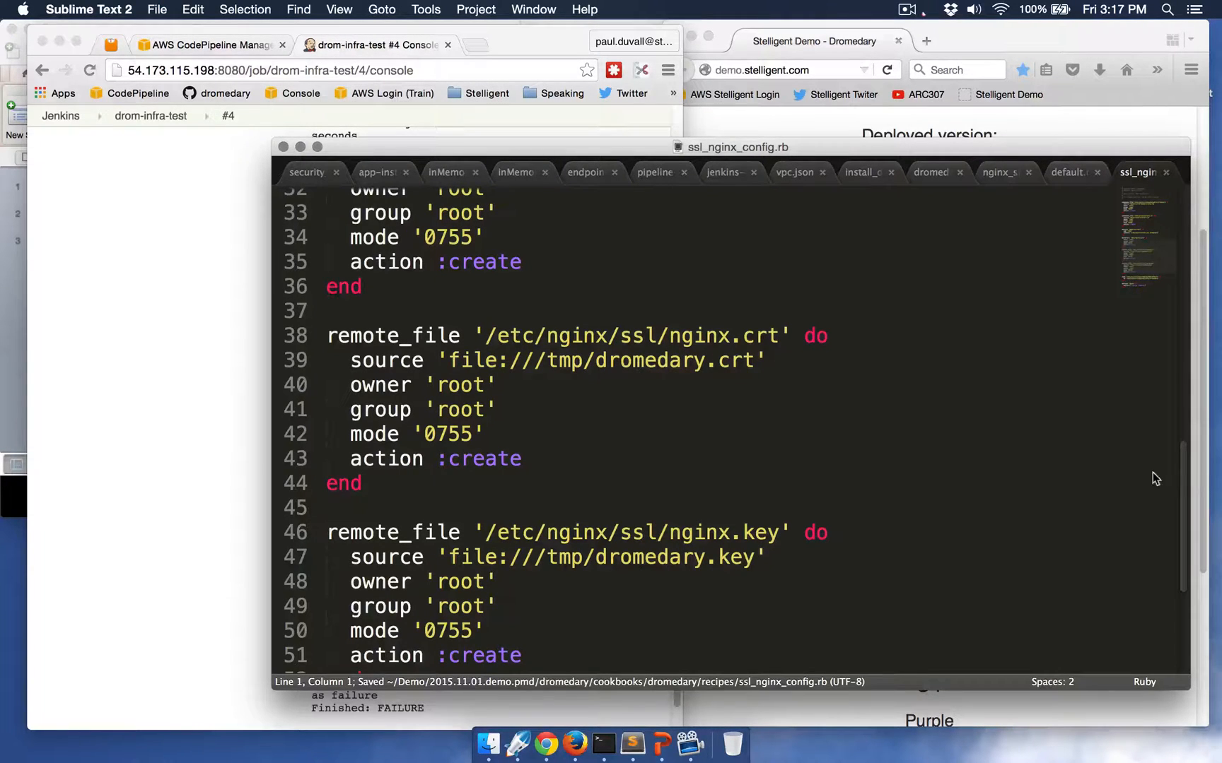
In Terminal, check git status and commit all changes with message 'orange cidr and ssl change', then push.
click(602, 740)
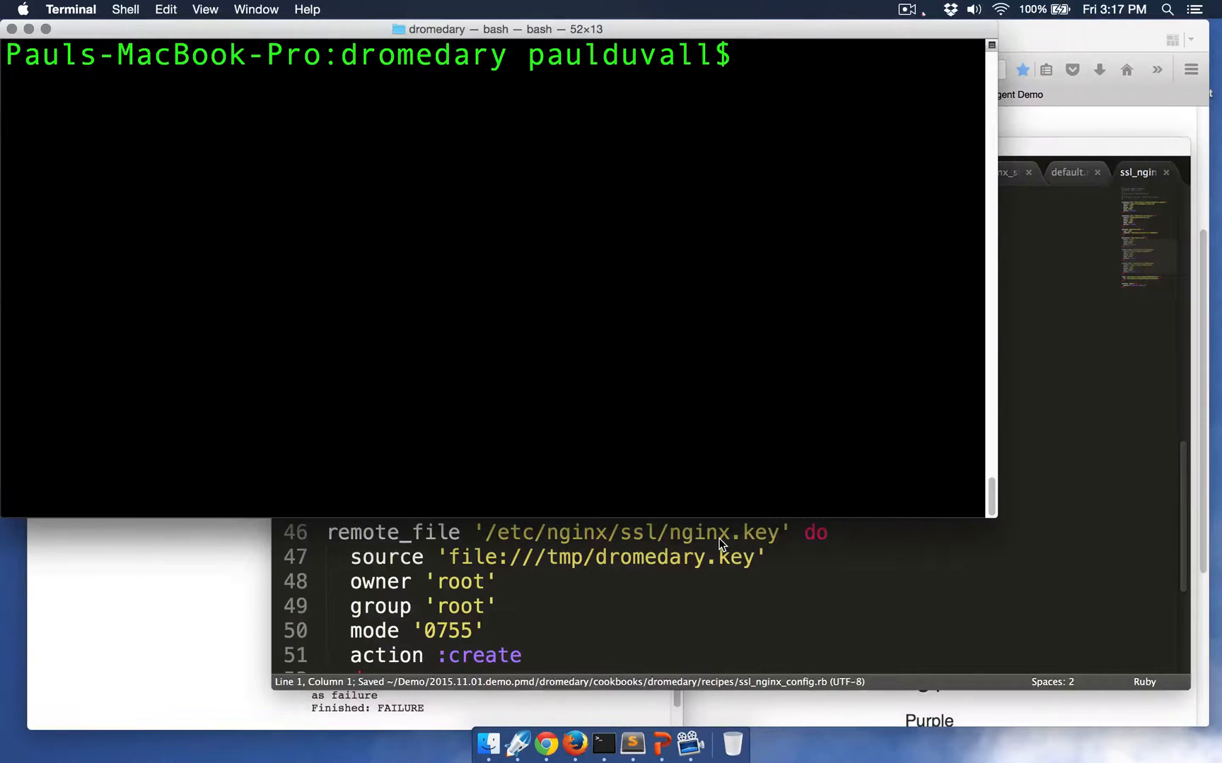
text(git stua)
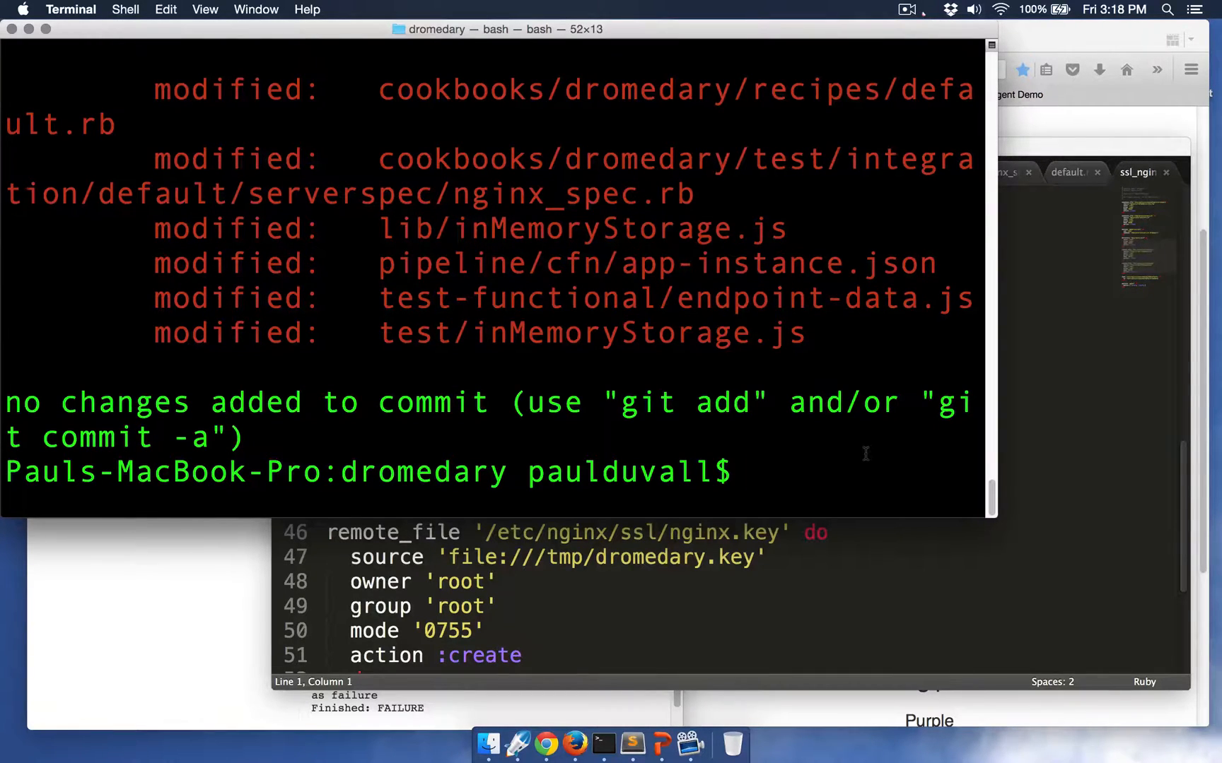
text(git commit)
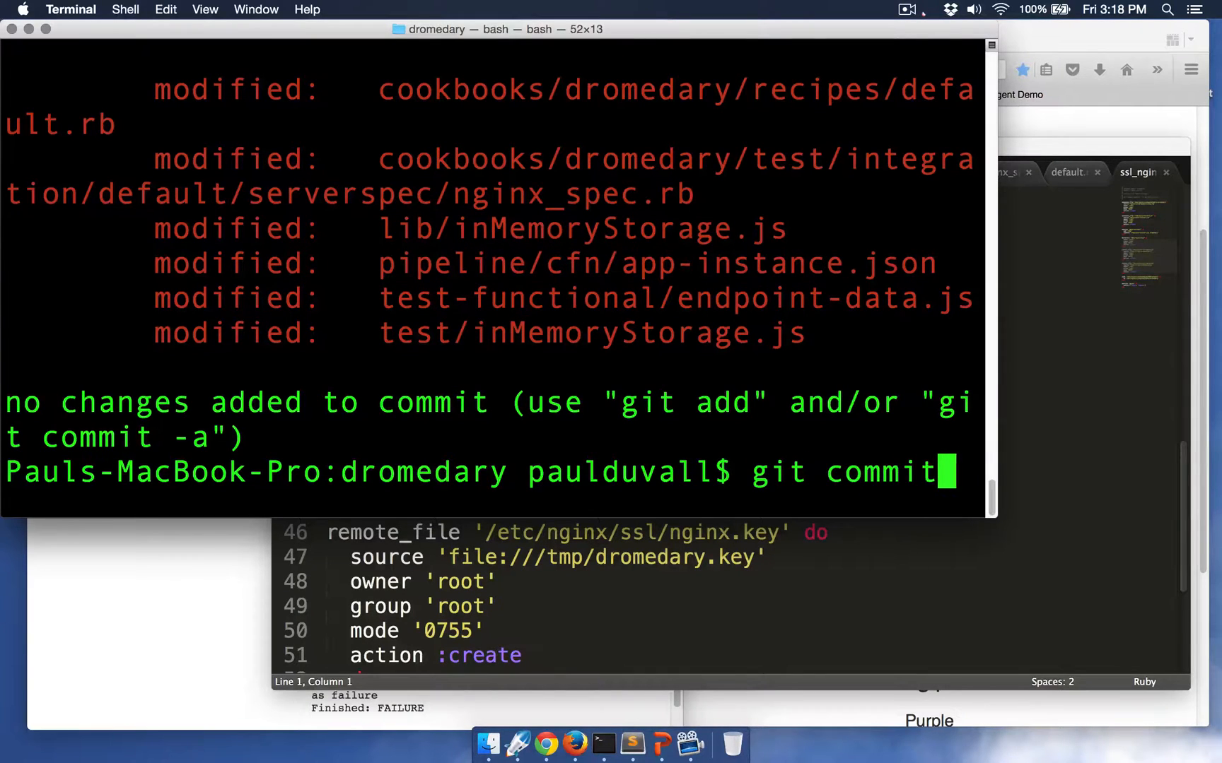
text(-am ")
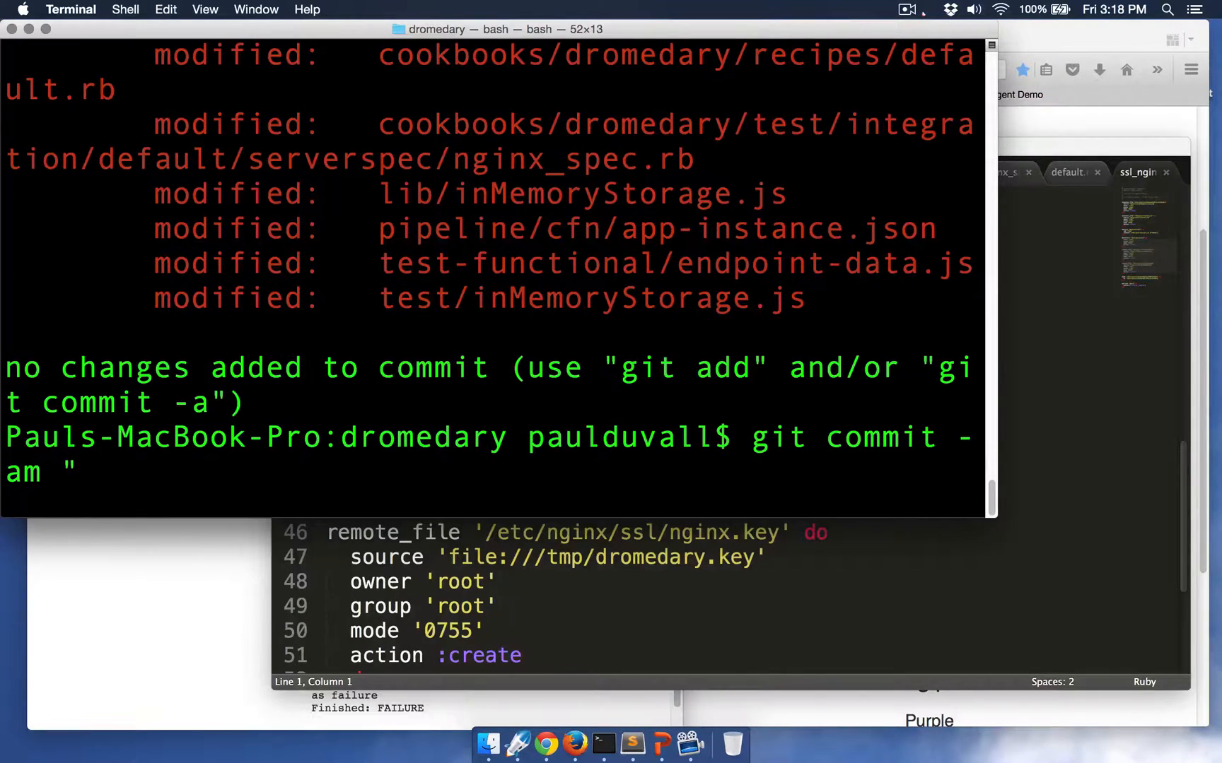
text(orange cidr)
text(git push)
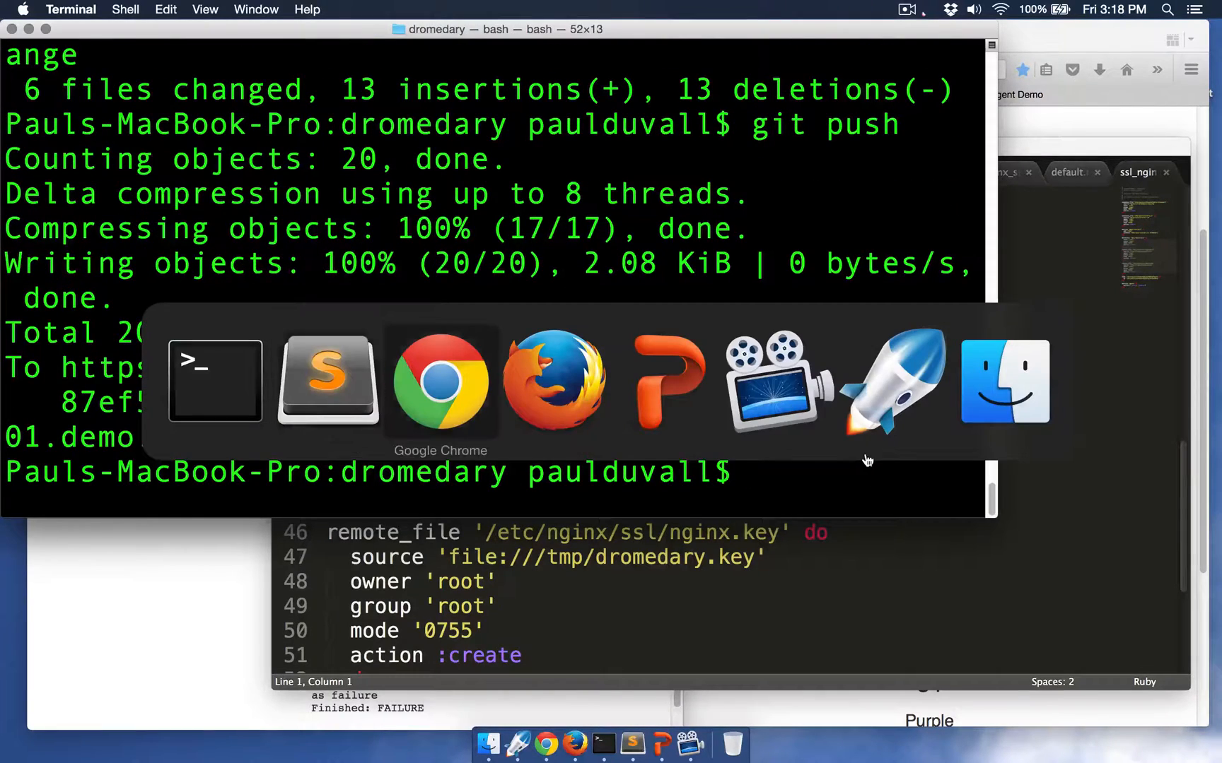
On GitHub, review the 'orange cidr and ssl change' commit's six-file diff.
click(441, 388)
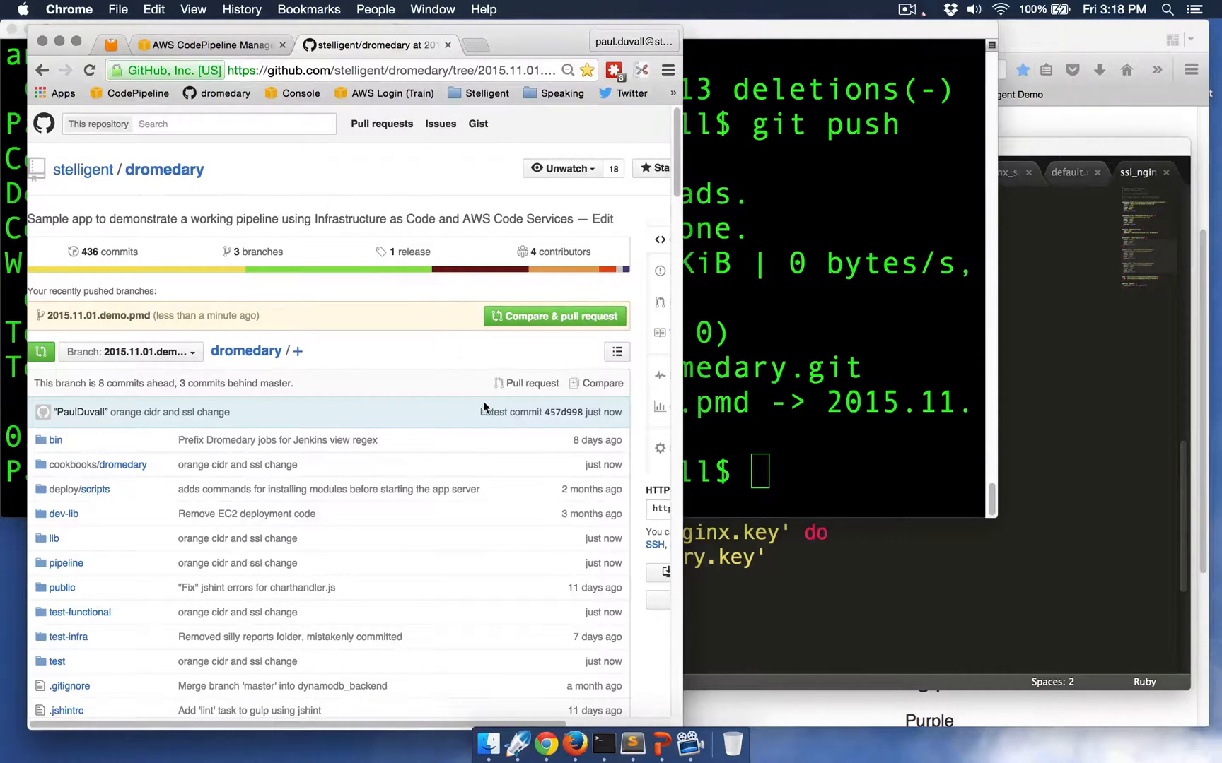
mouse_move(147, 413)
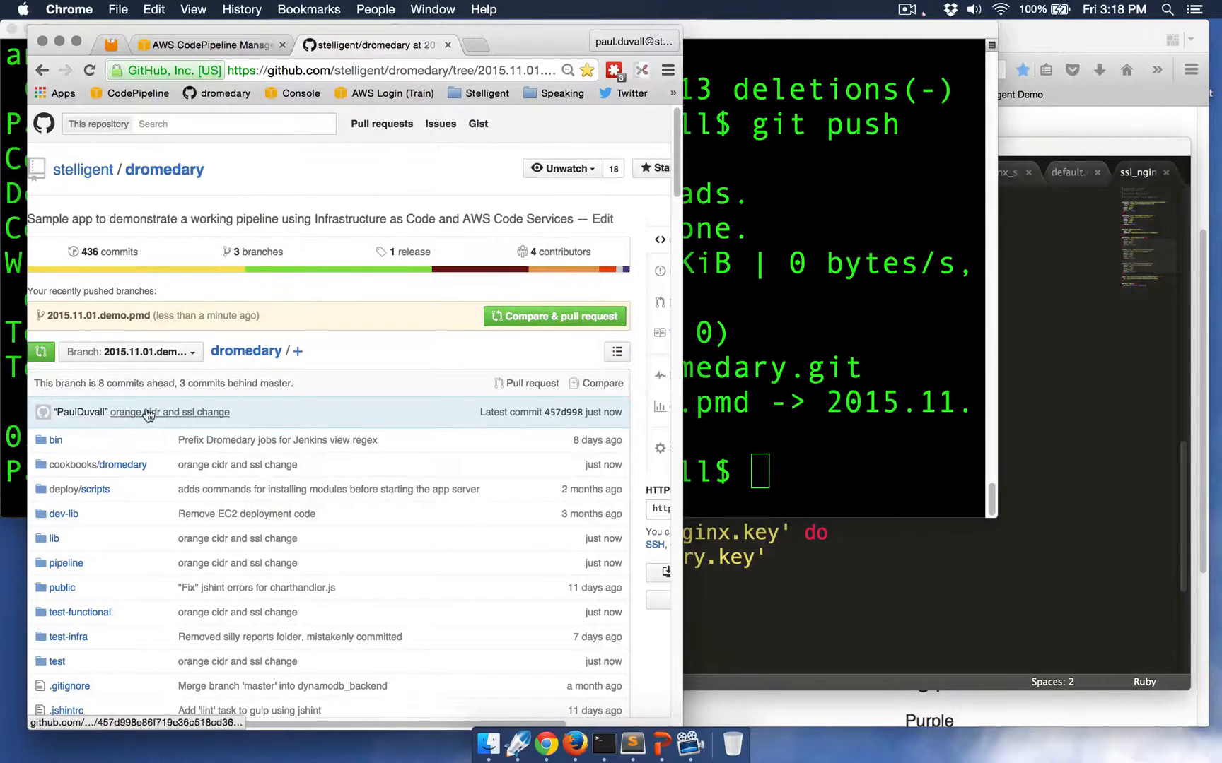
click(168, 412)
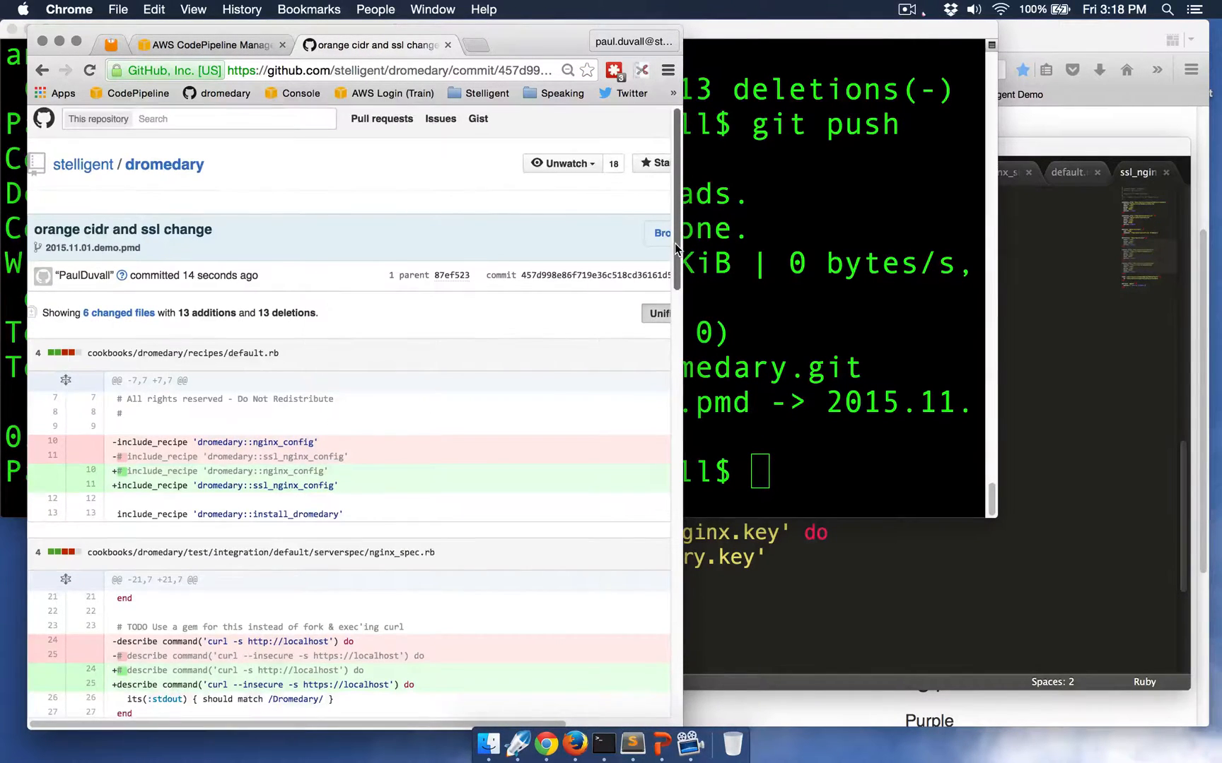
scroll(down, 3)
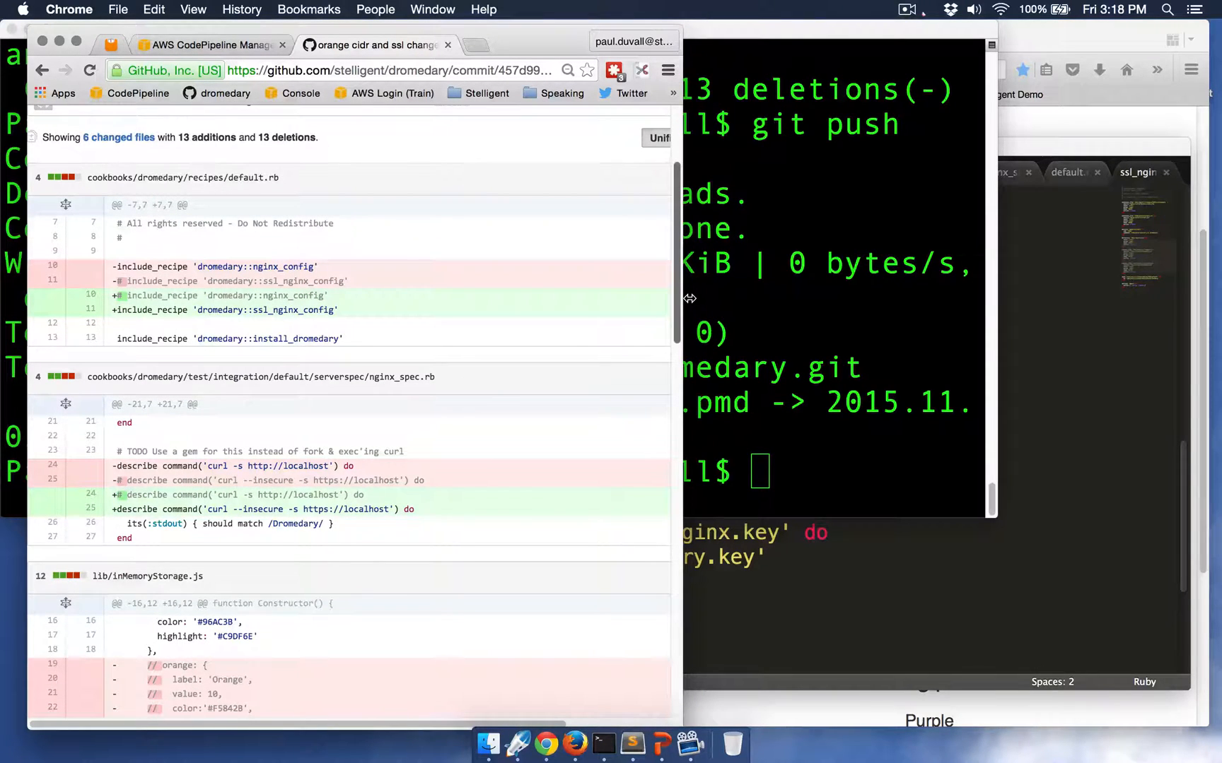
scroll(down, 3)
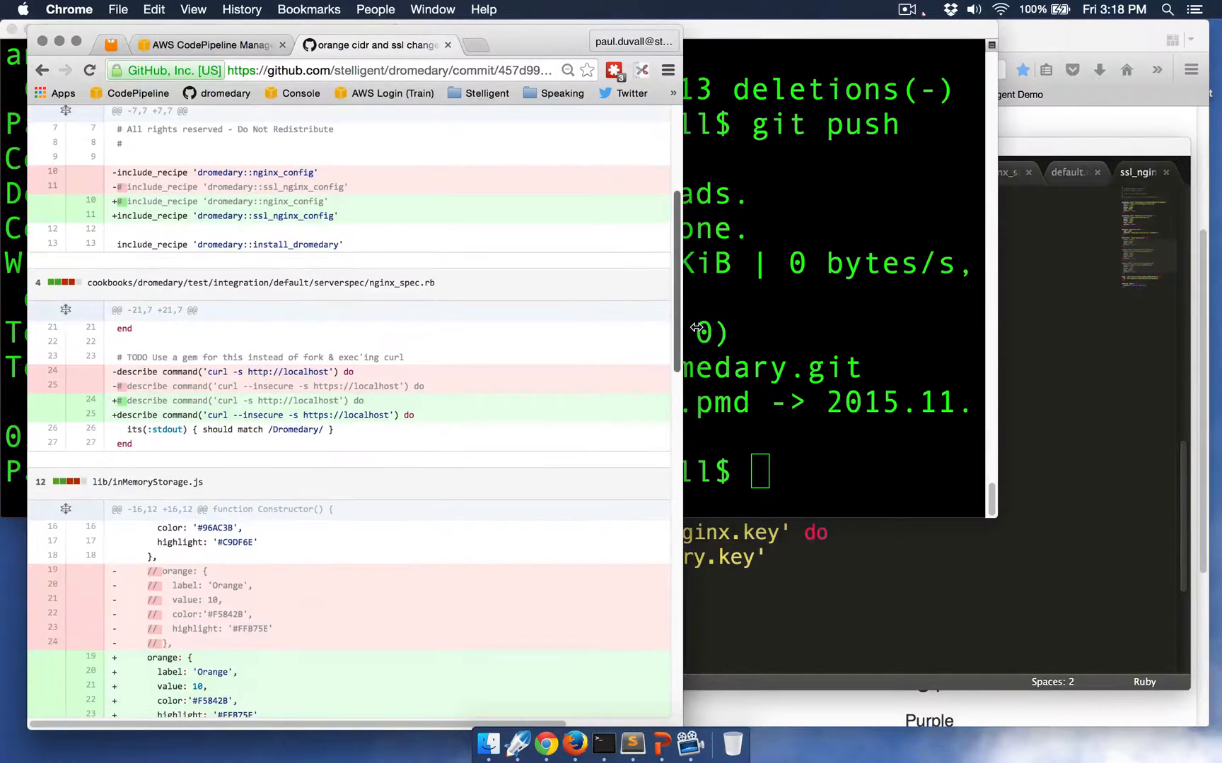
scroll(down, 3)
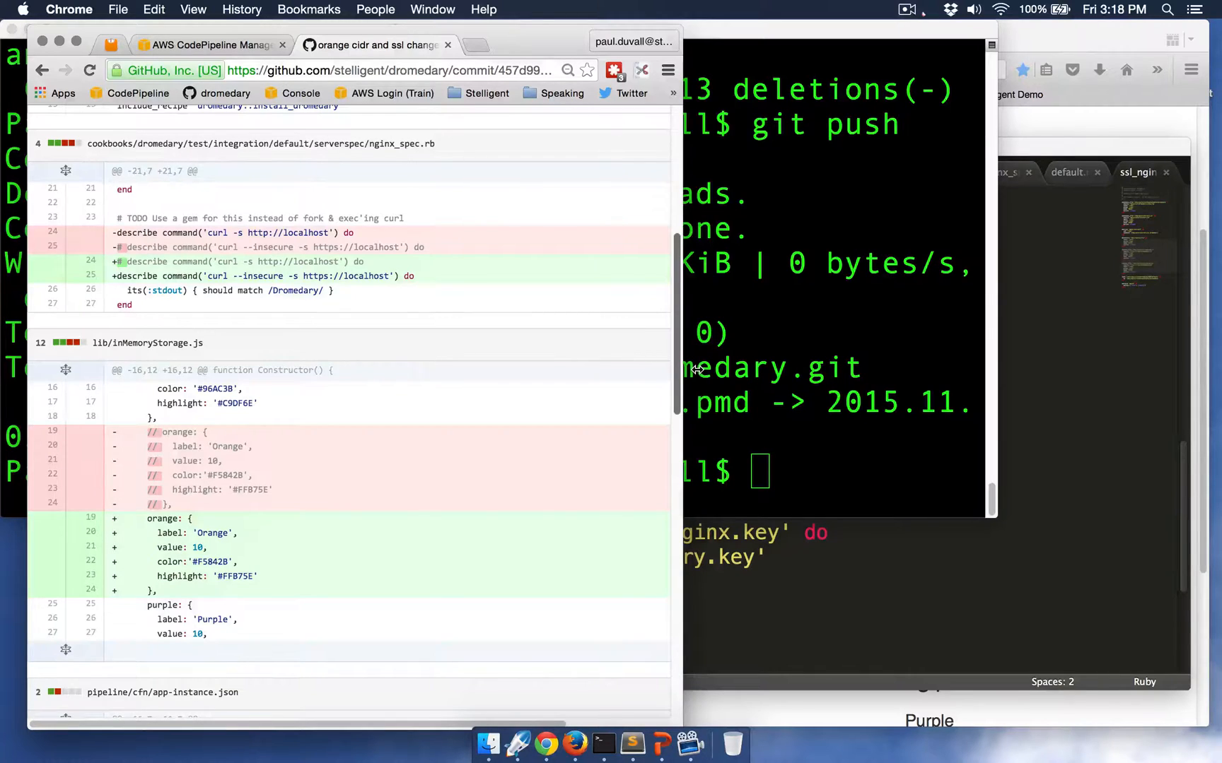
scroll(down, 3)
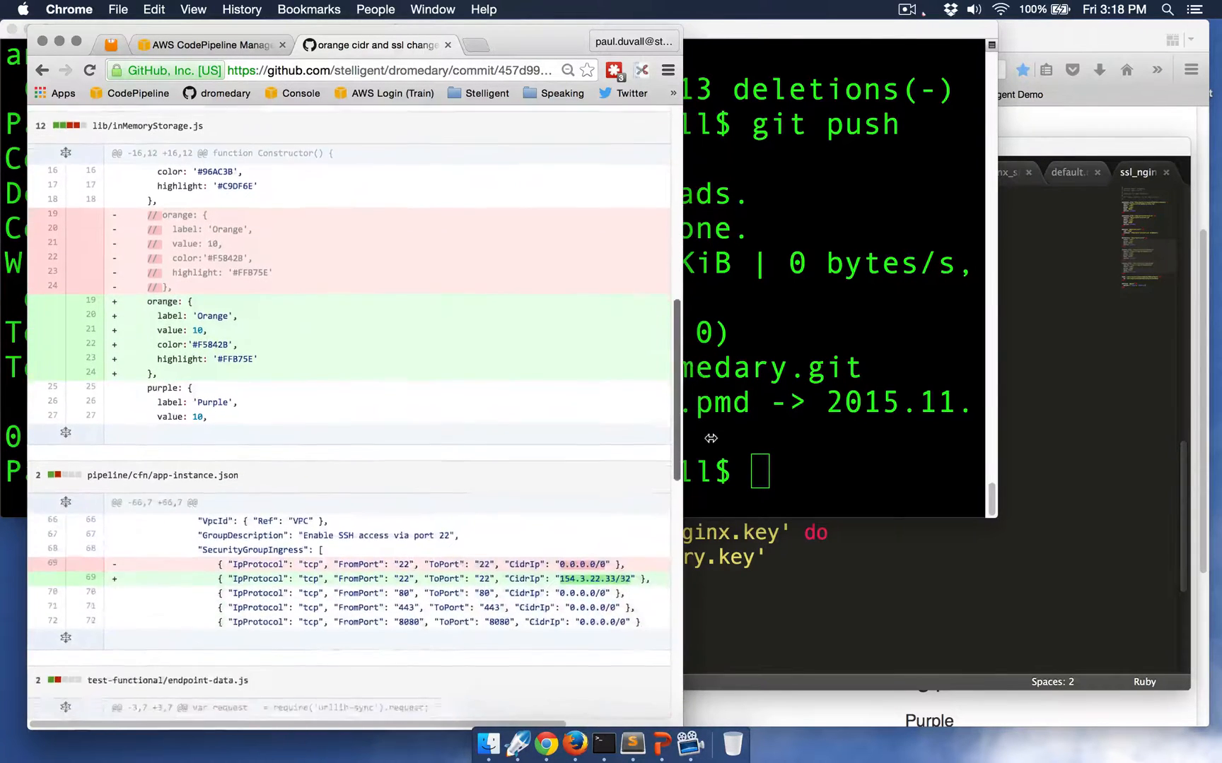
scroll(down, 3)
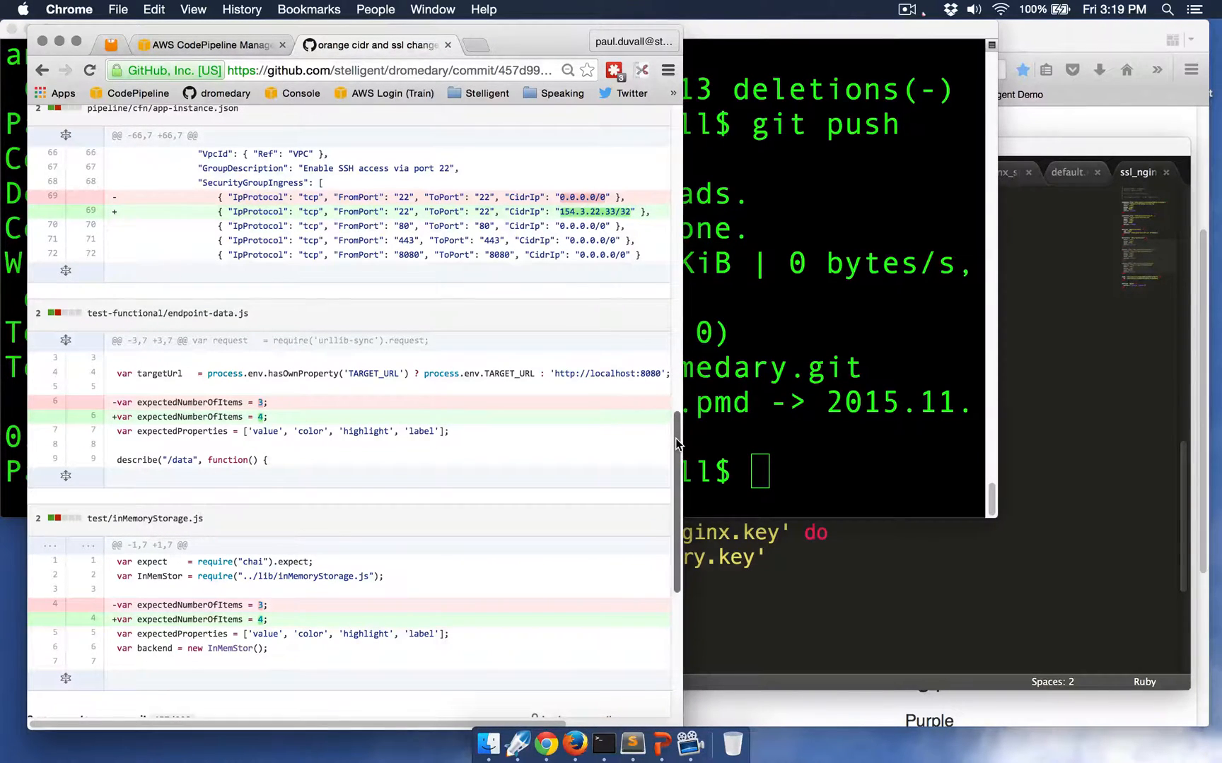
scroll(down, 3)
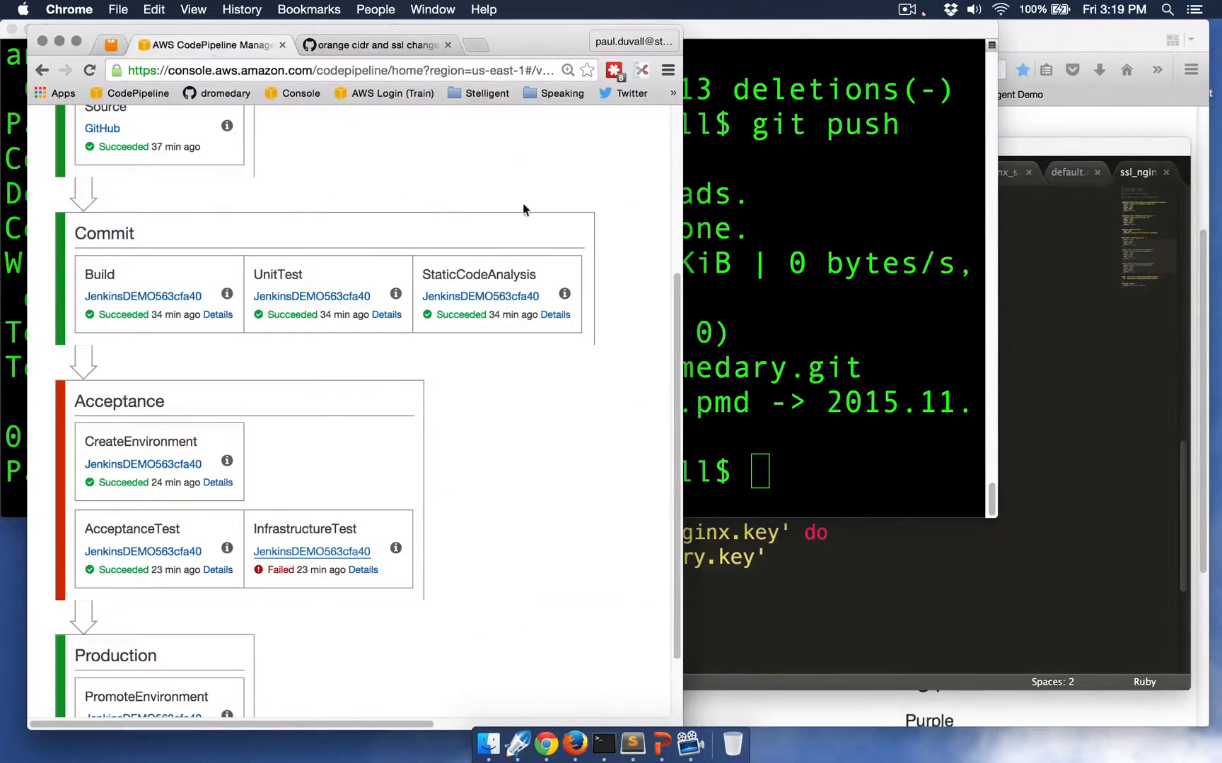
Scroll the DromedaryDEMO pipeline view while the Commit and Acceptance stages run to success.
scroll(up, 3)
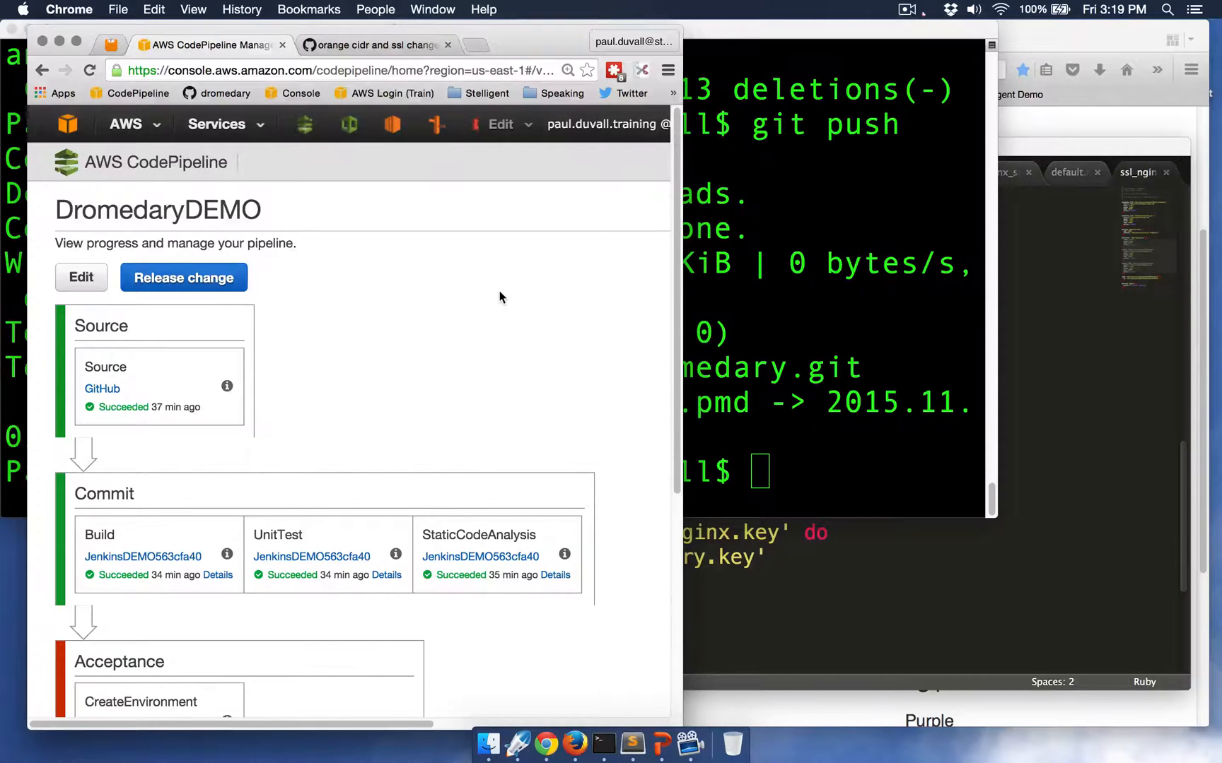
mouse_move(511, 297)
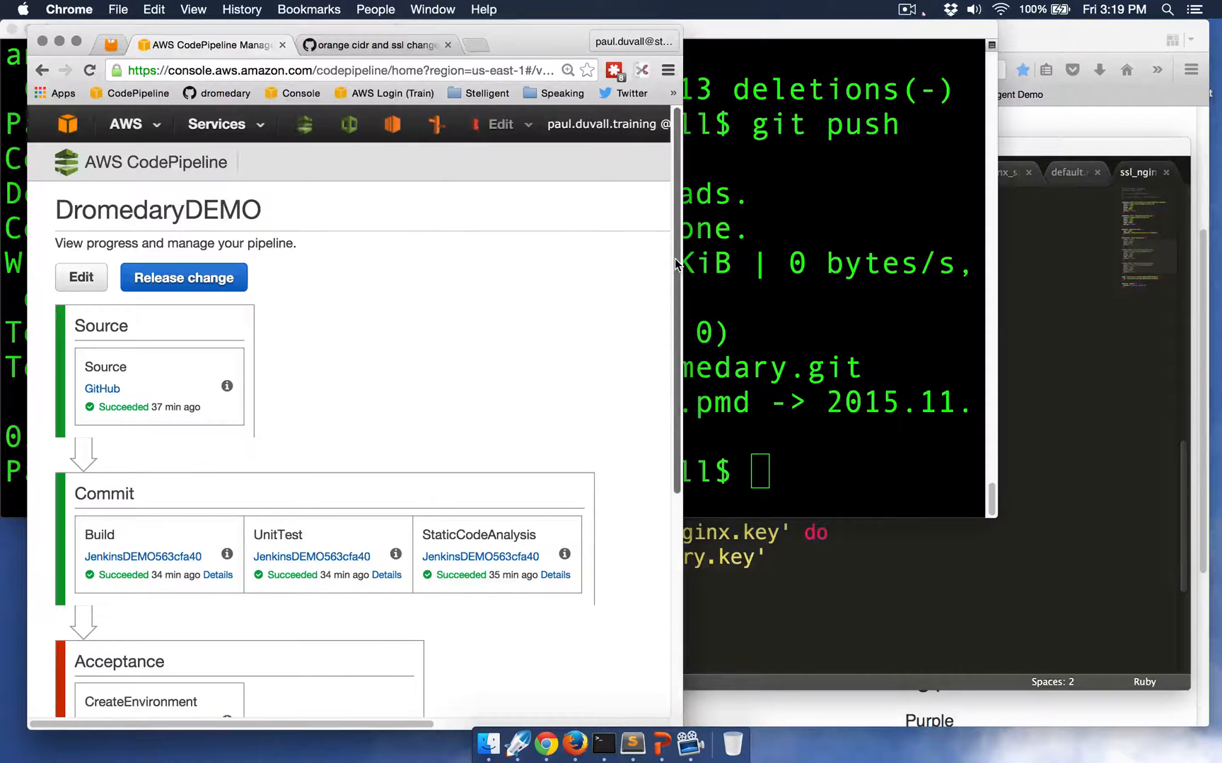
scroll(down, 3)
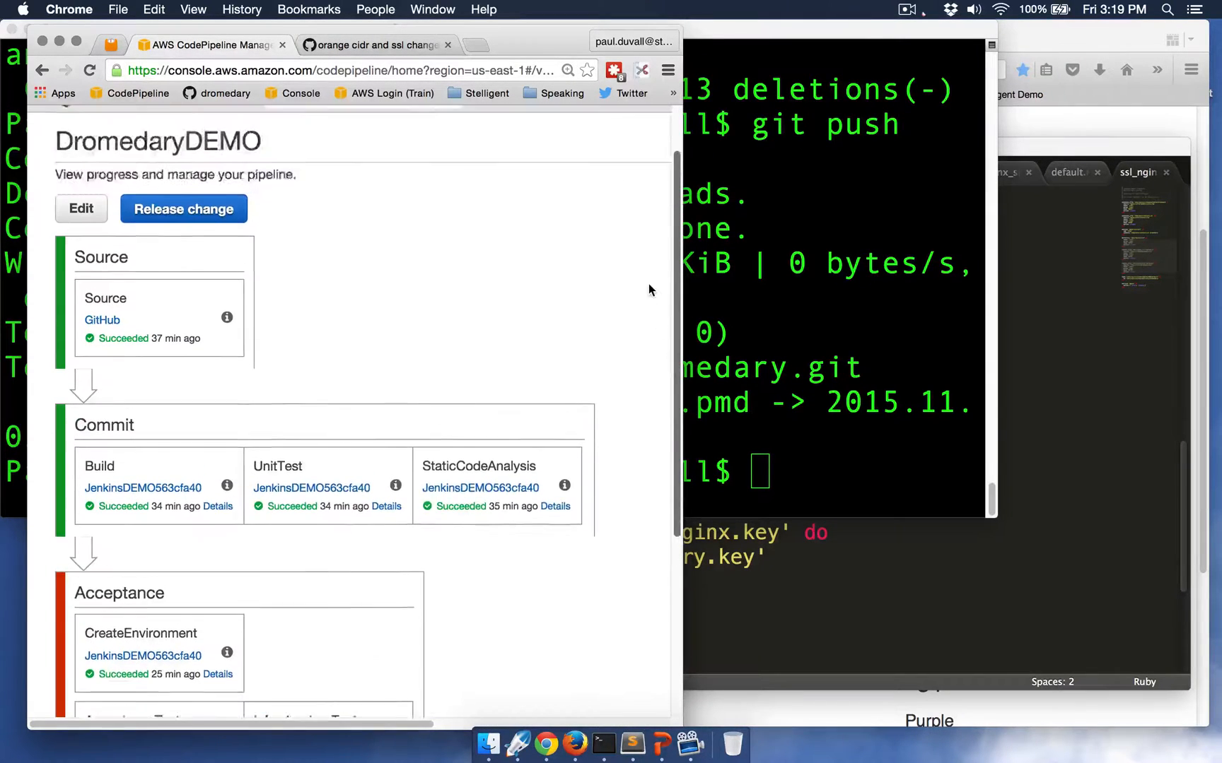
scroll(down, 3)
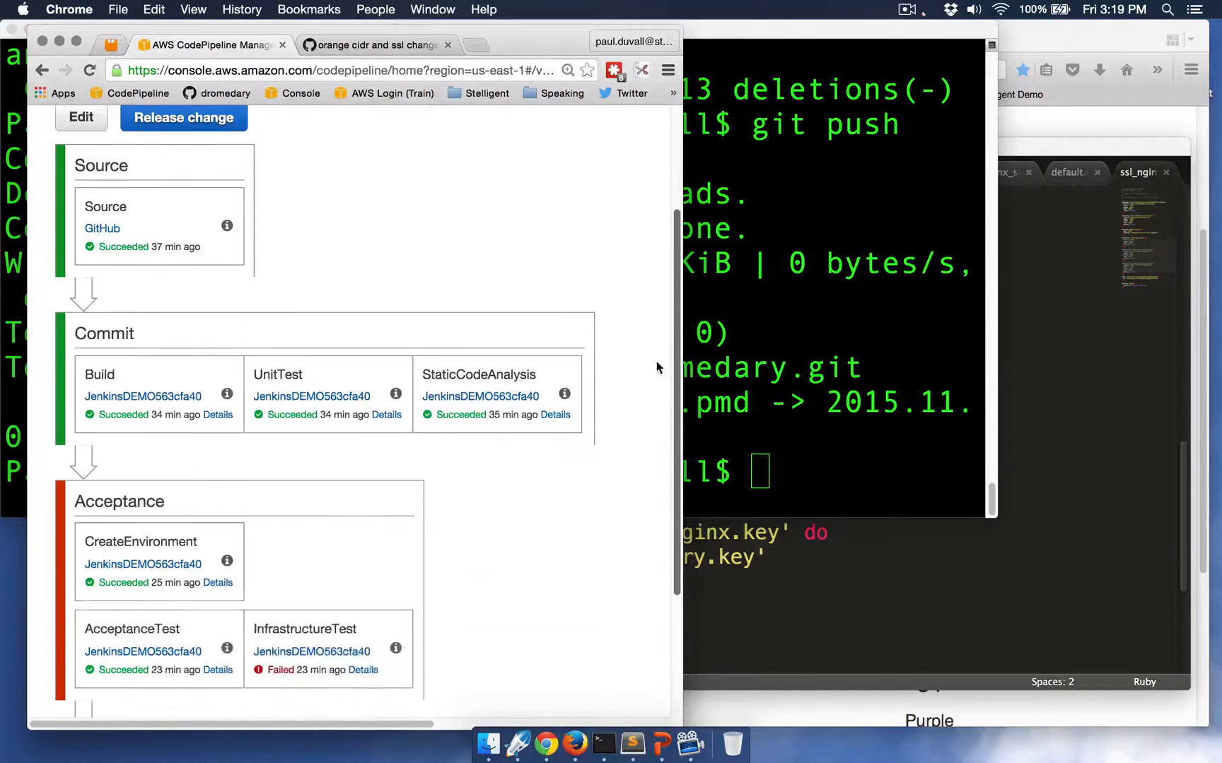
scroll(down, 3)
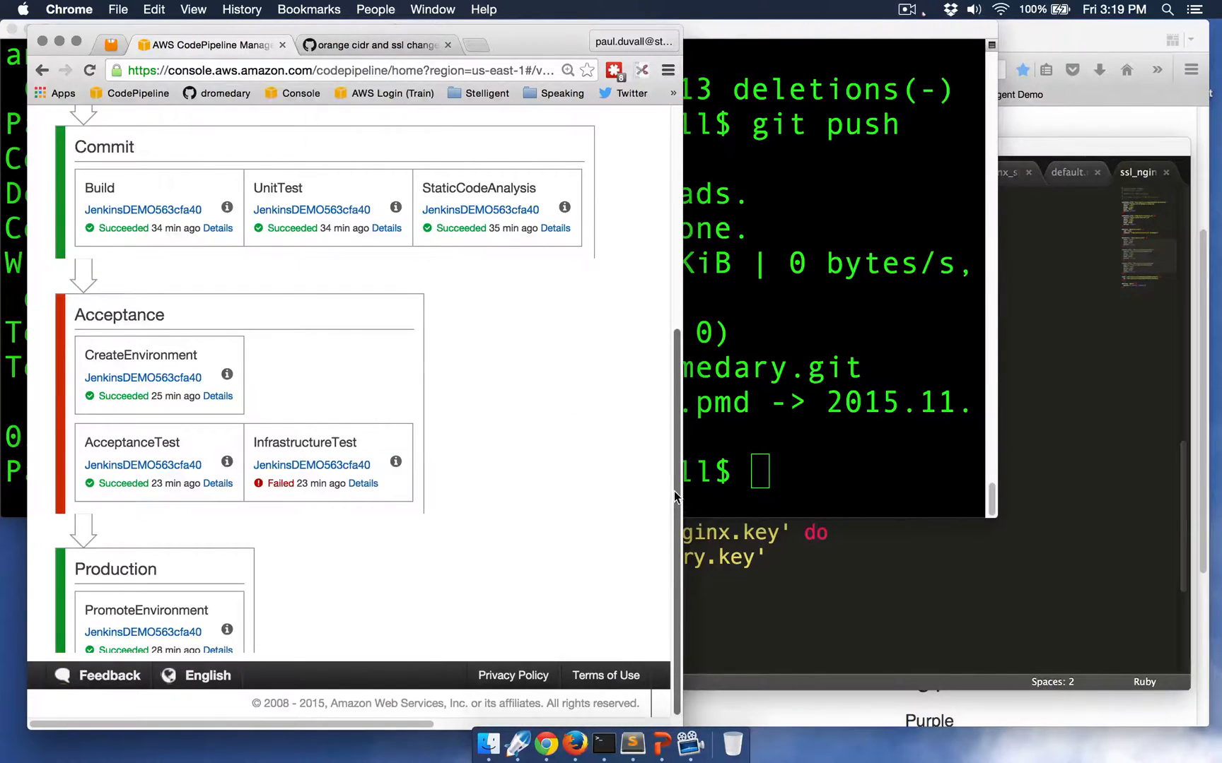
scroll(up, 3)
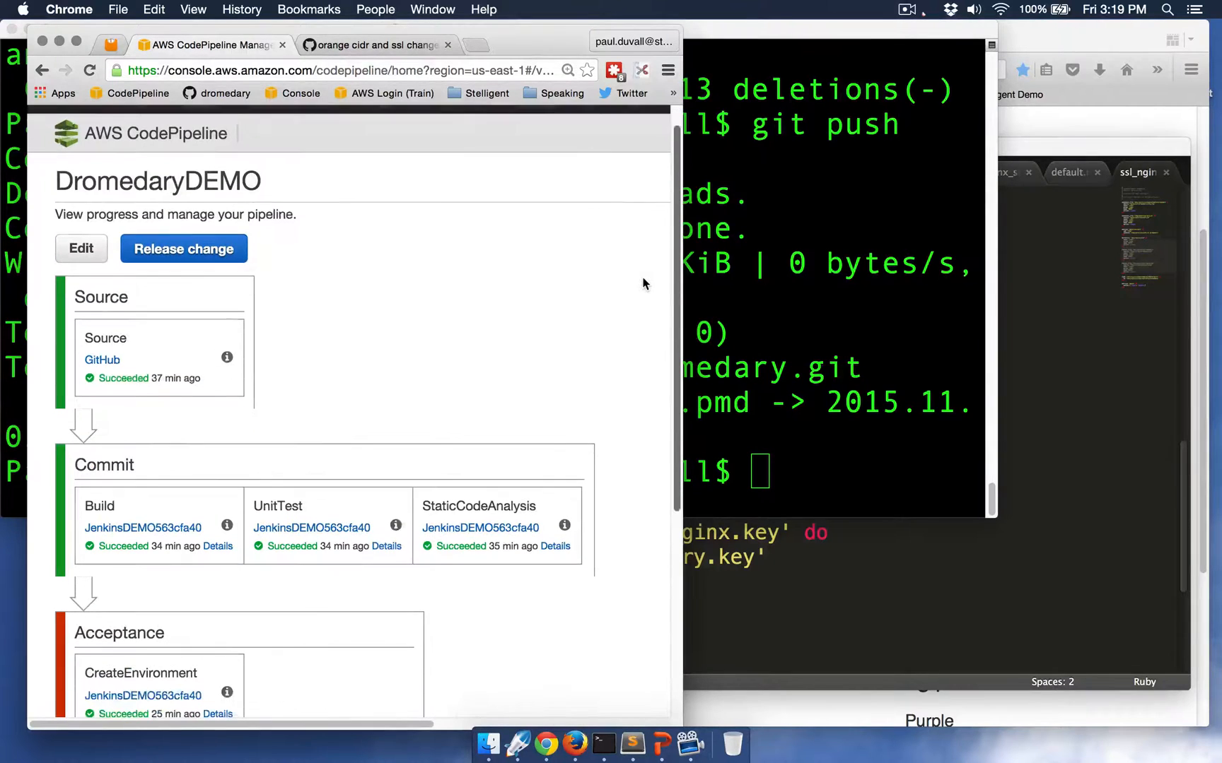
scroll(down, 3)
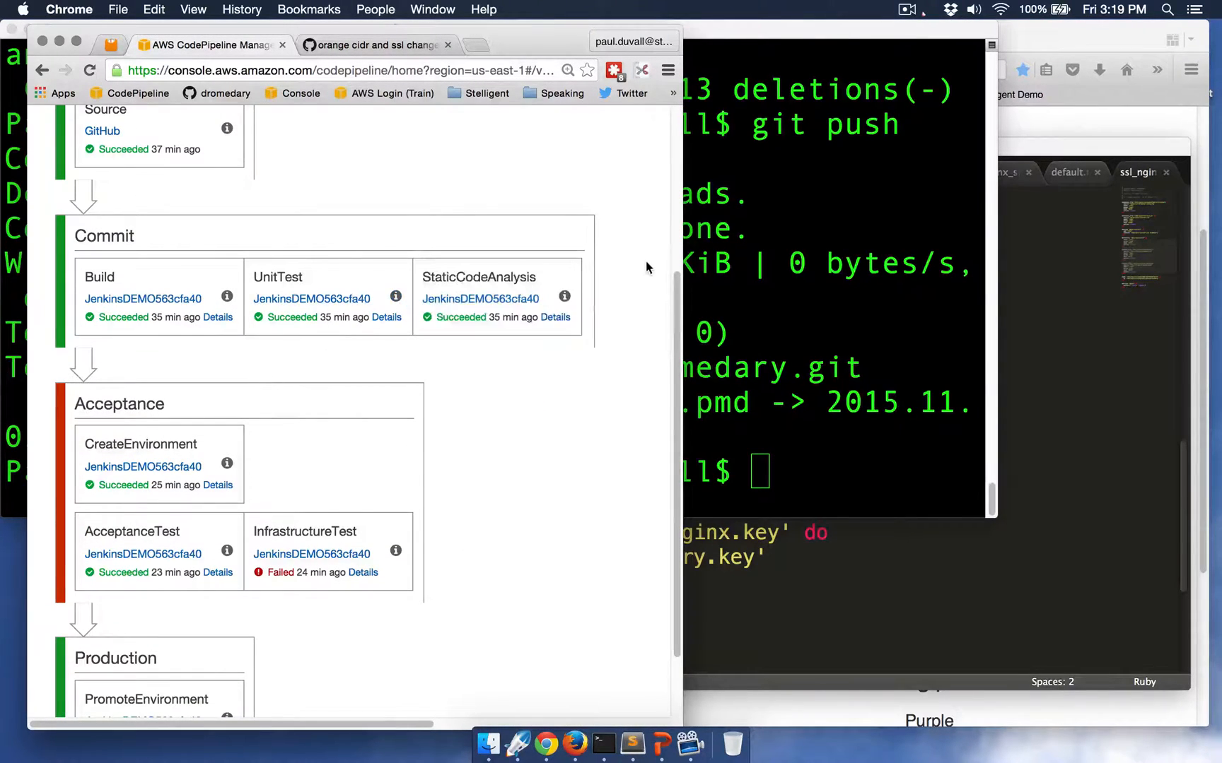
mouse_move(201, 501)
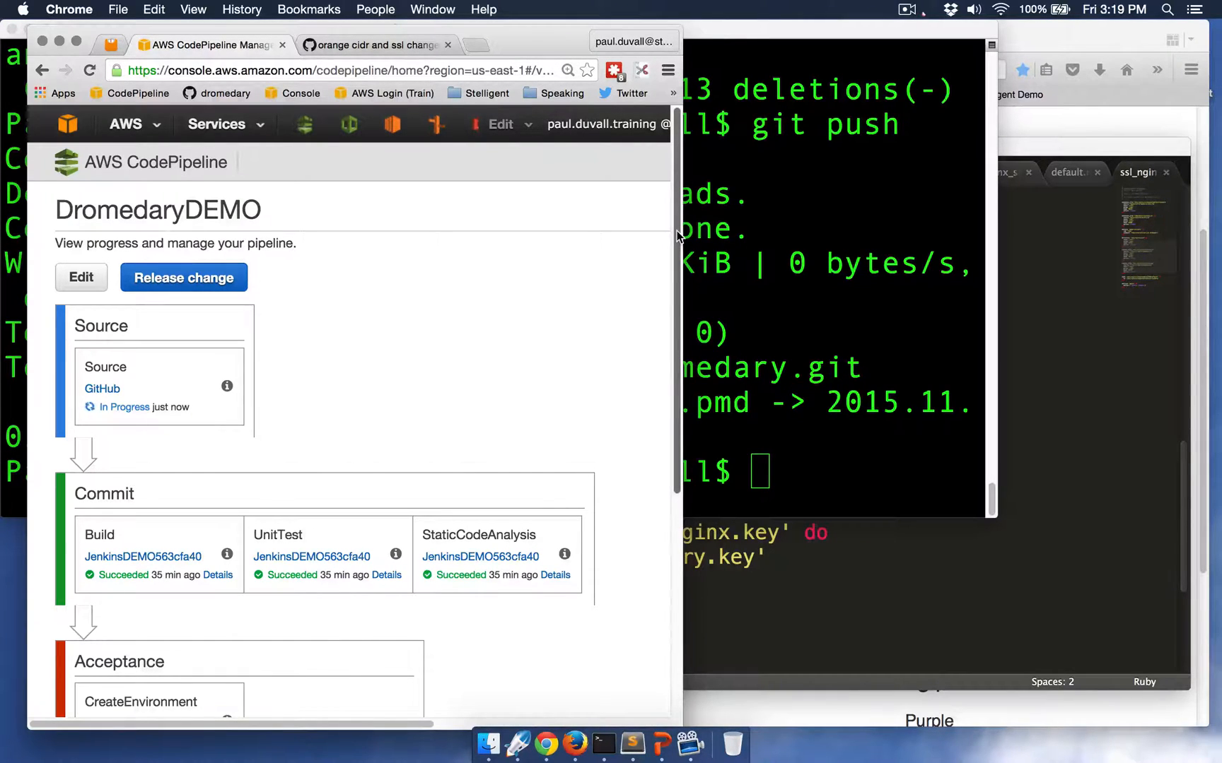
scroll(down, 3)
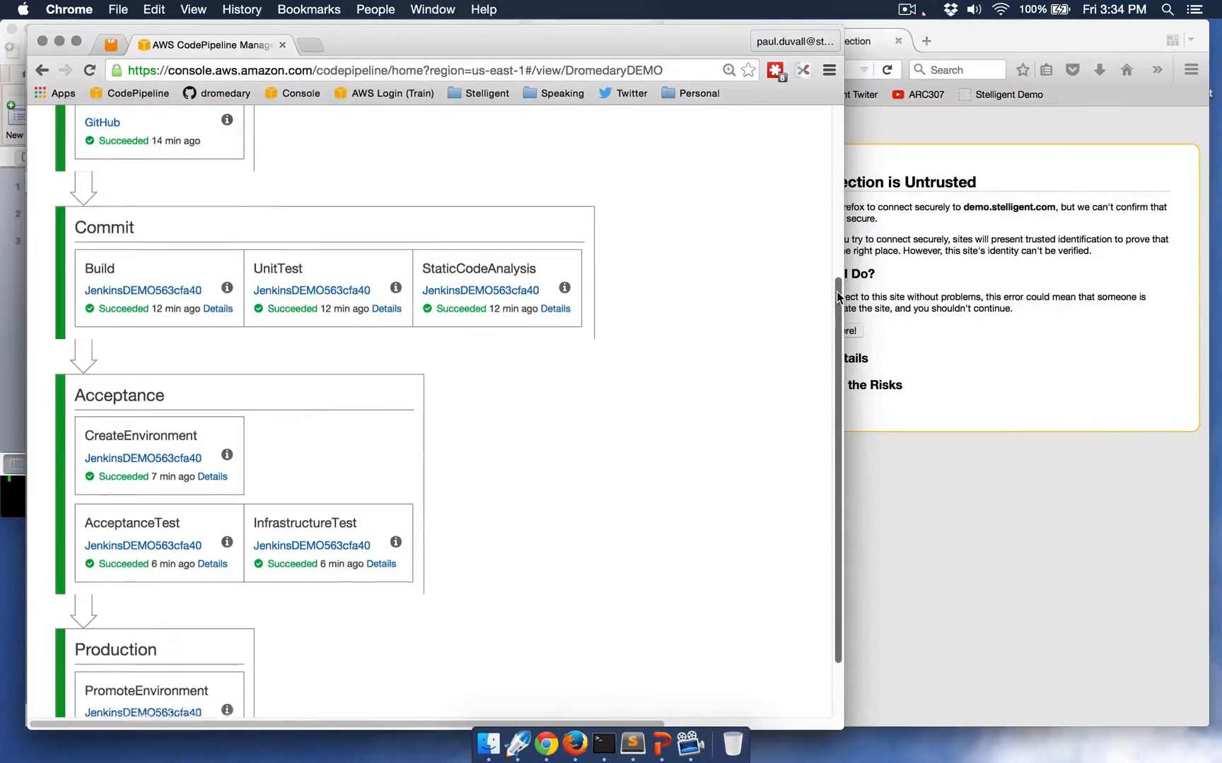
Confirm the Production stage is green, then add a Firefox certificate exception to load the Dromedary site over HTTPS.
scroll(down, 3)
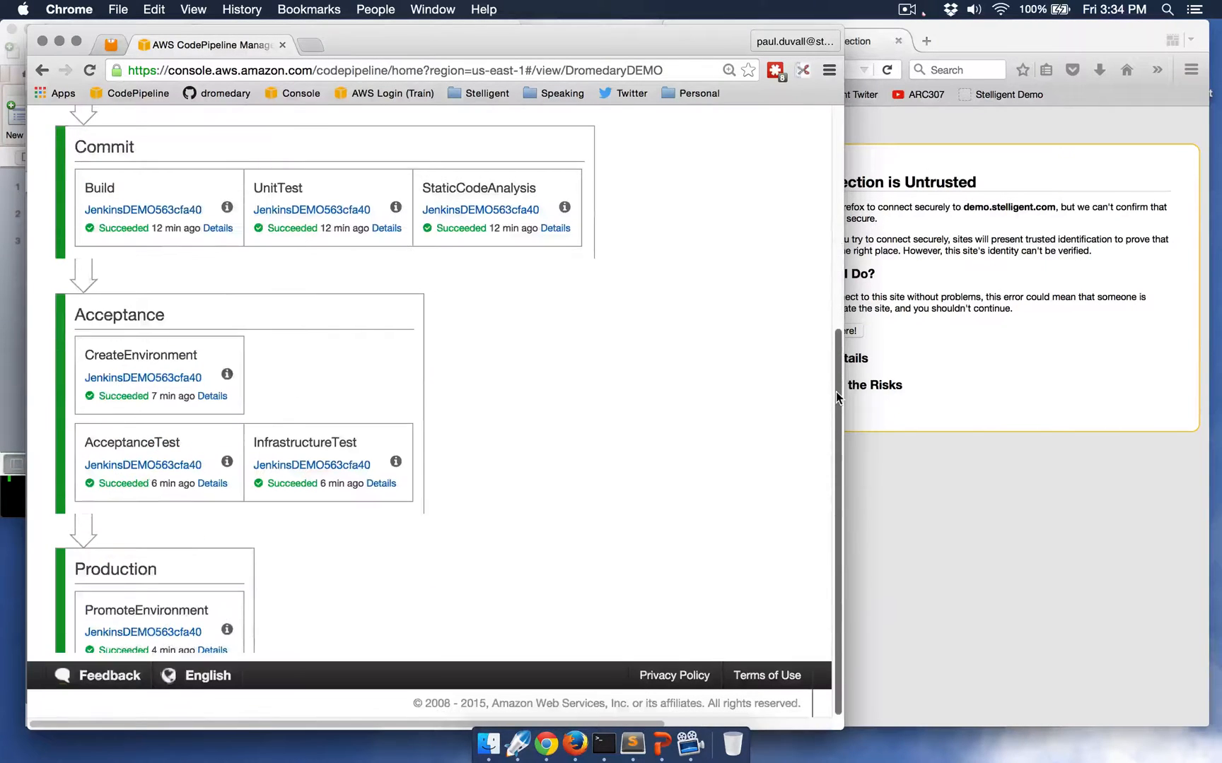
mouse_move(208, 543)
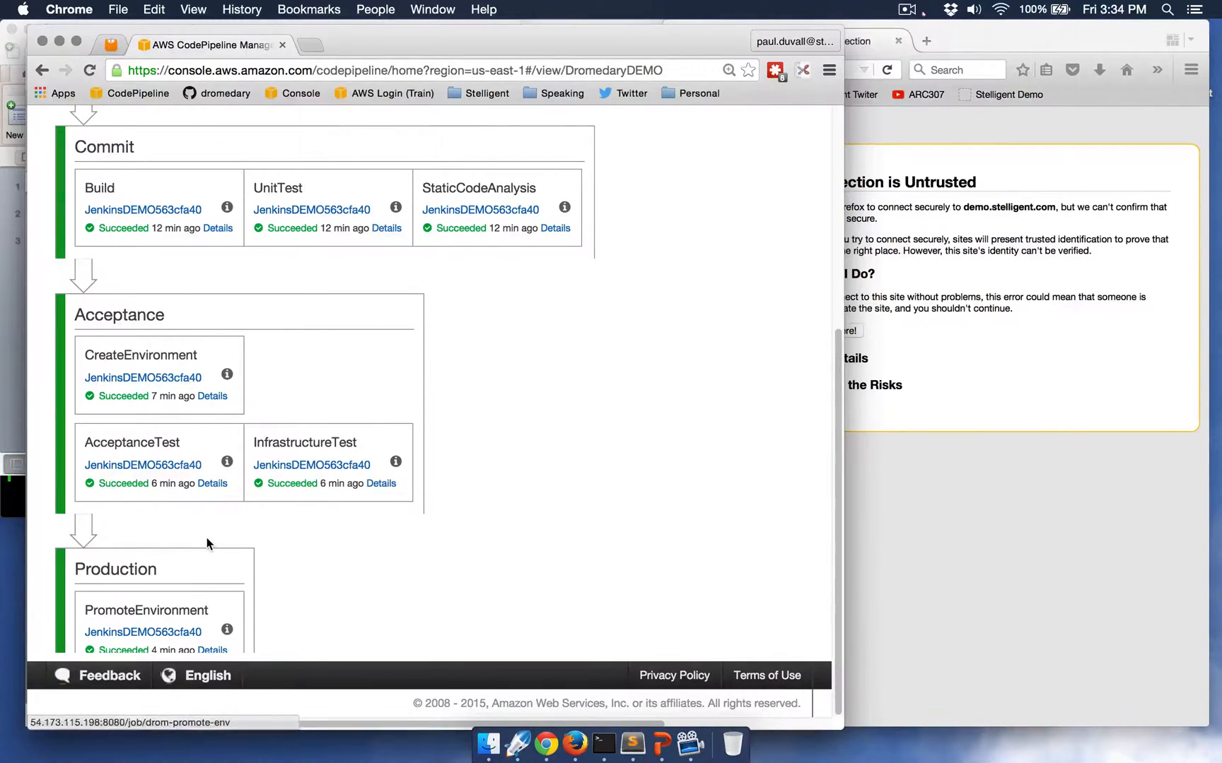
mouse_move(186, 576)
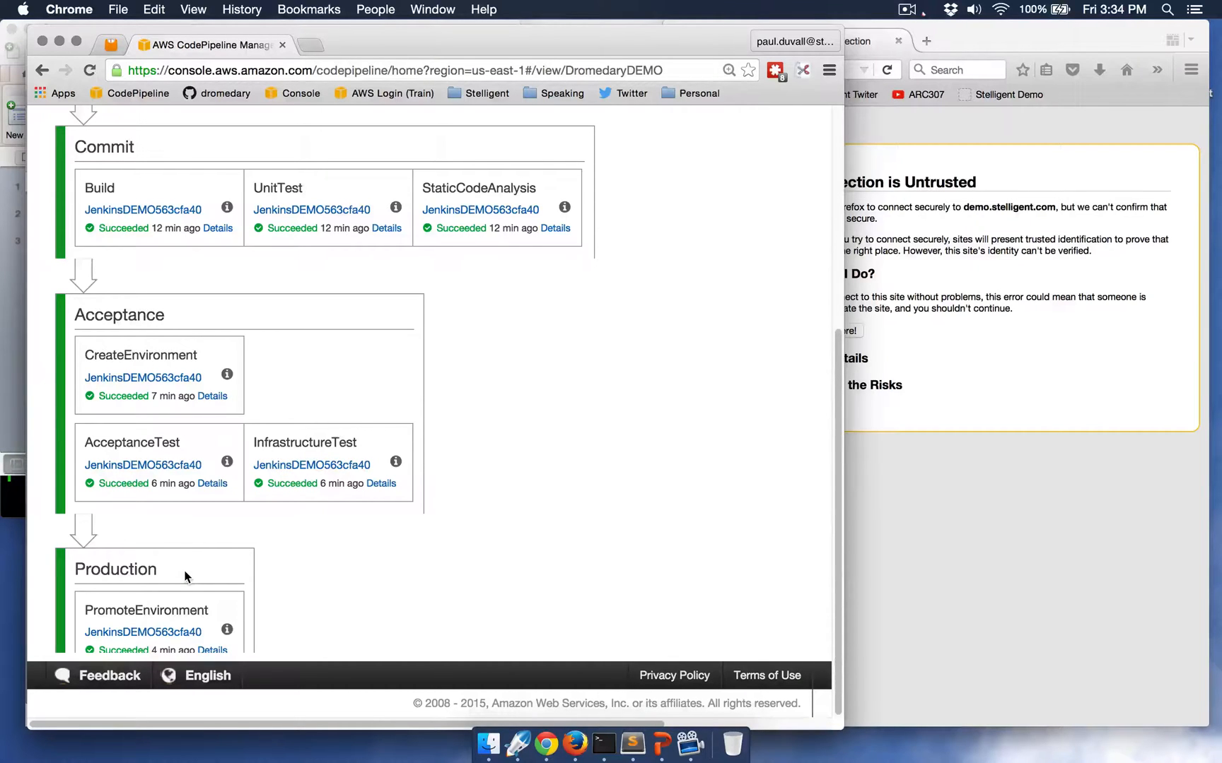
mouse_move(798, 416)
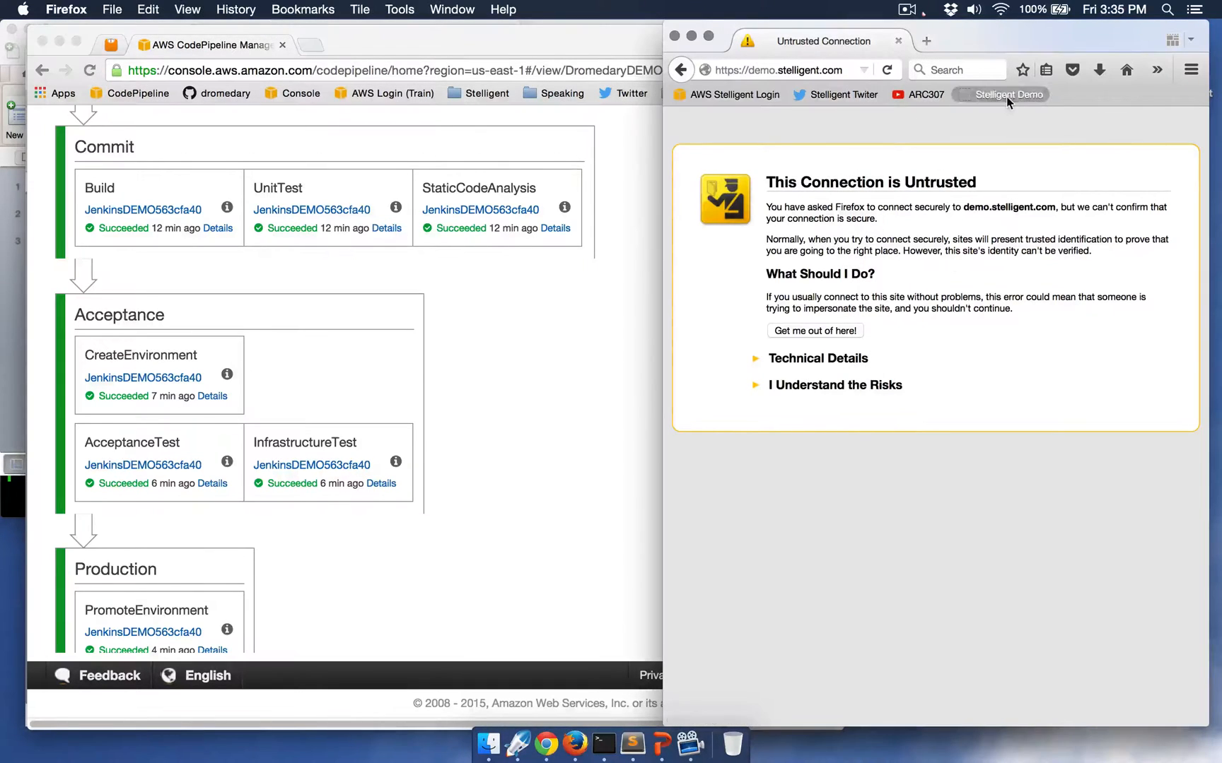
click(835, 385)
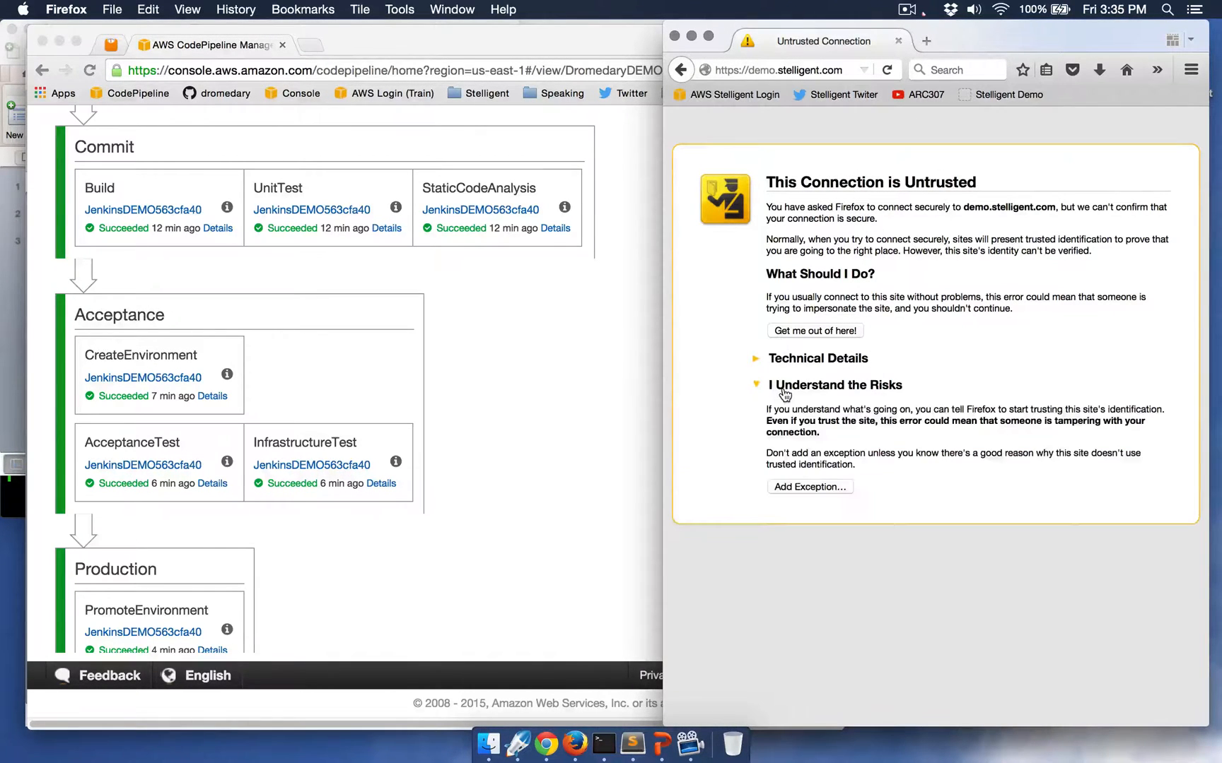
click(811, 488)
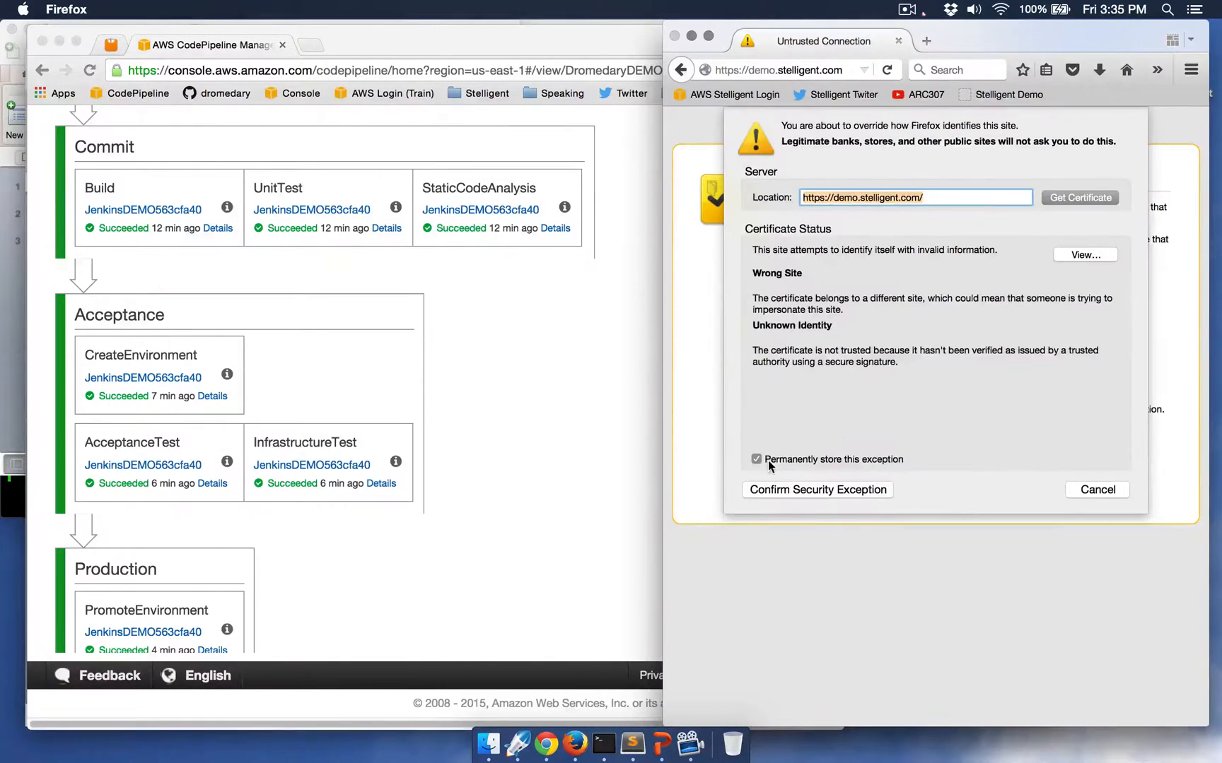
click(817, 489)
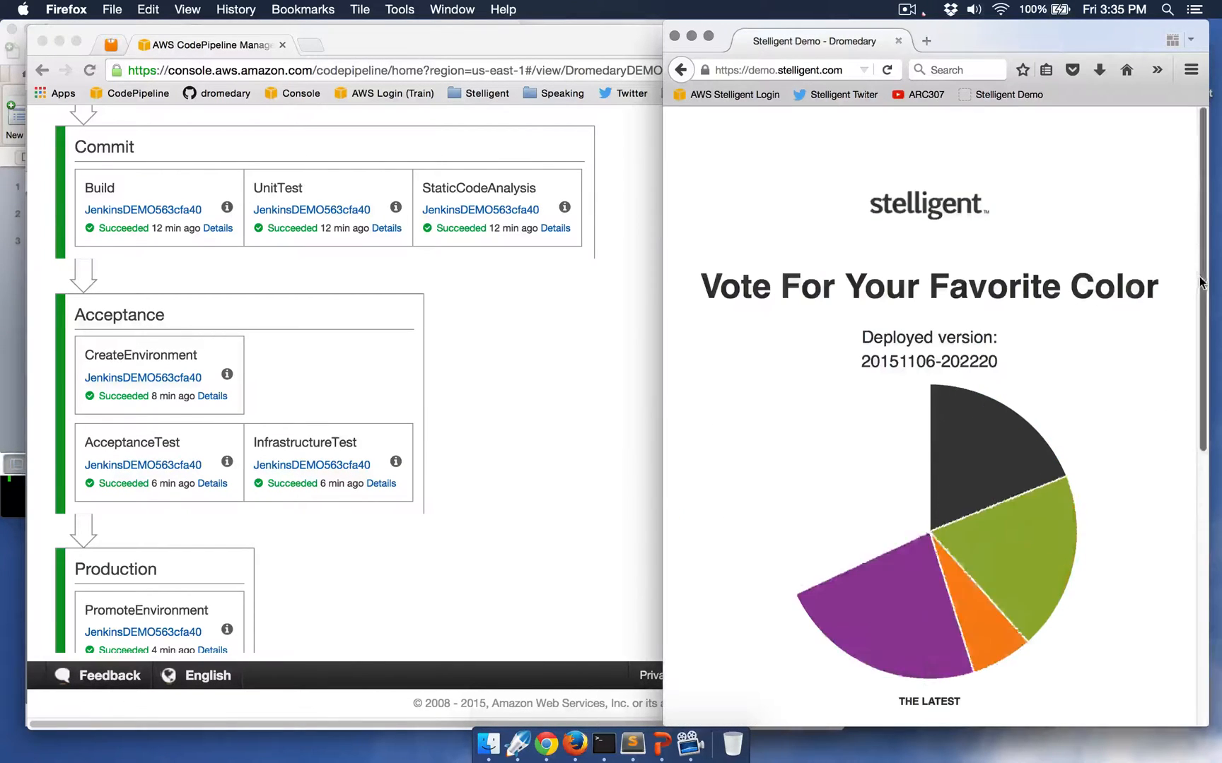
Scroll to the pie chart showing Orange 29 beside Charcoal 28 and Green 29.
scroll(down, 3)
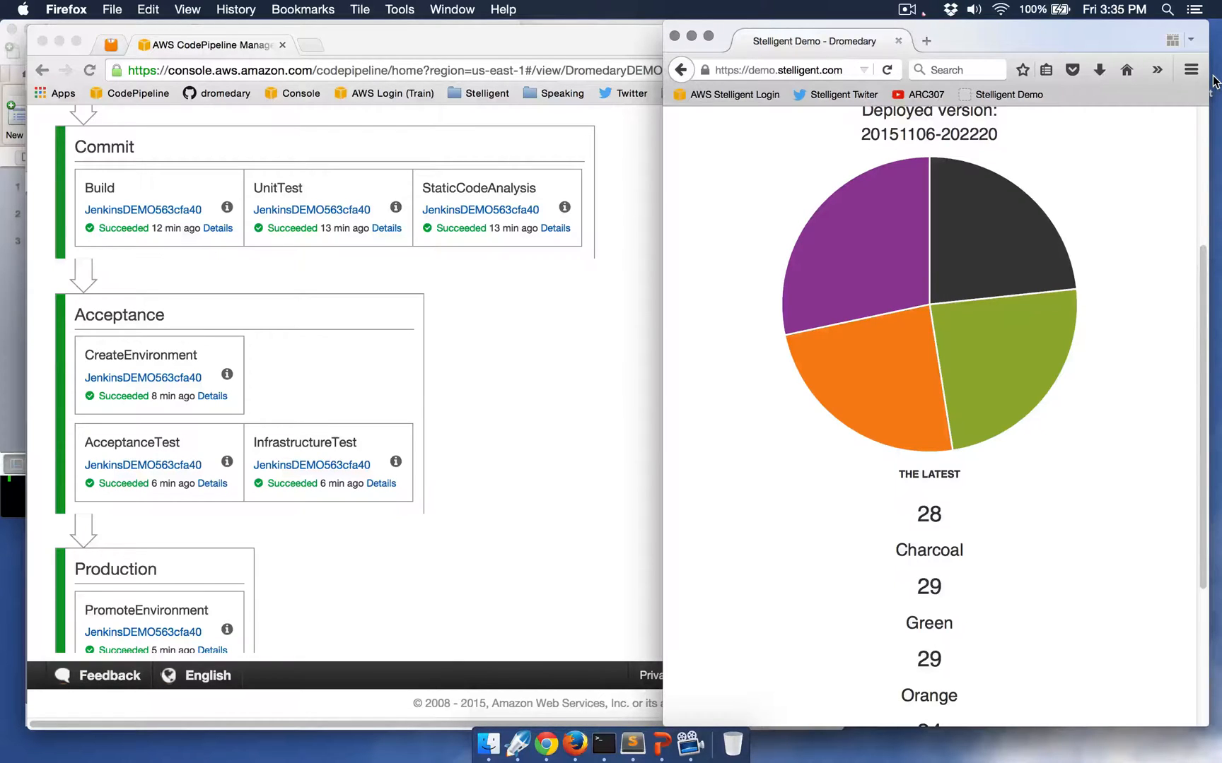
mouse_move(1186, 188)
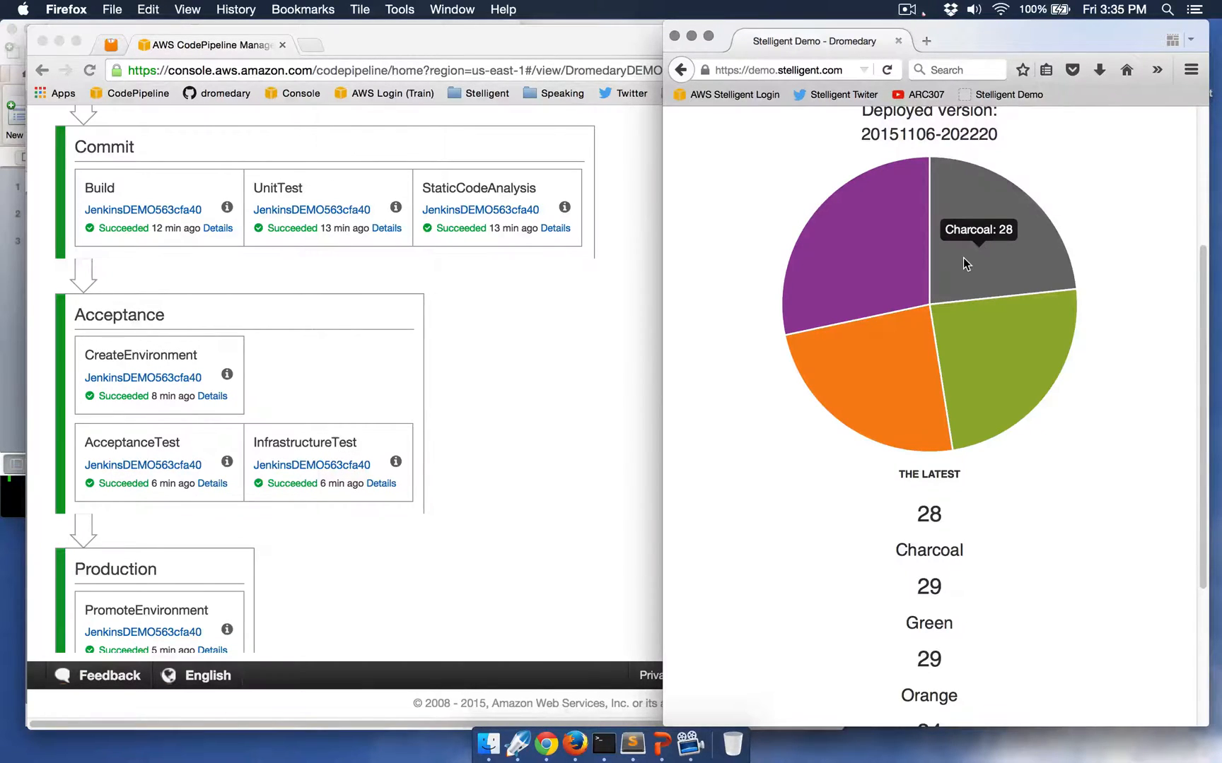
mouse_move(1216, 194)
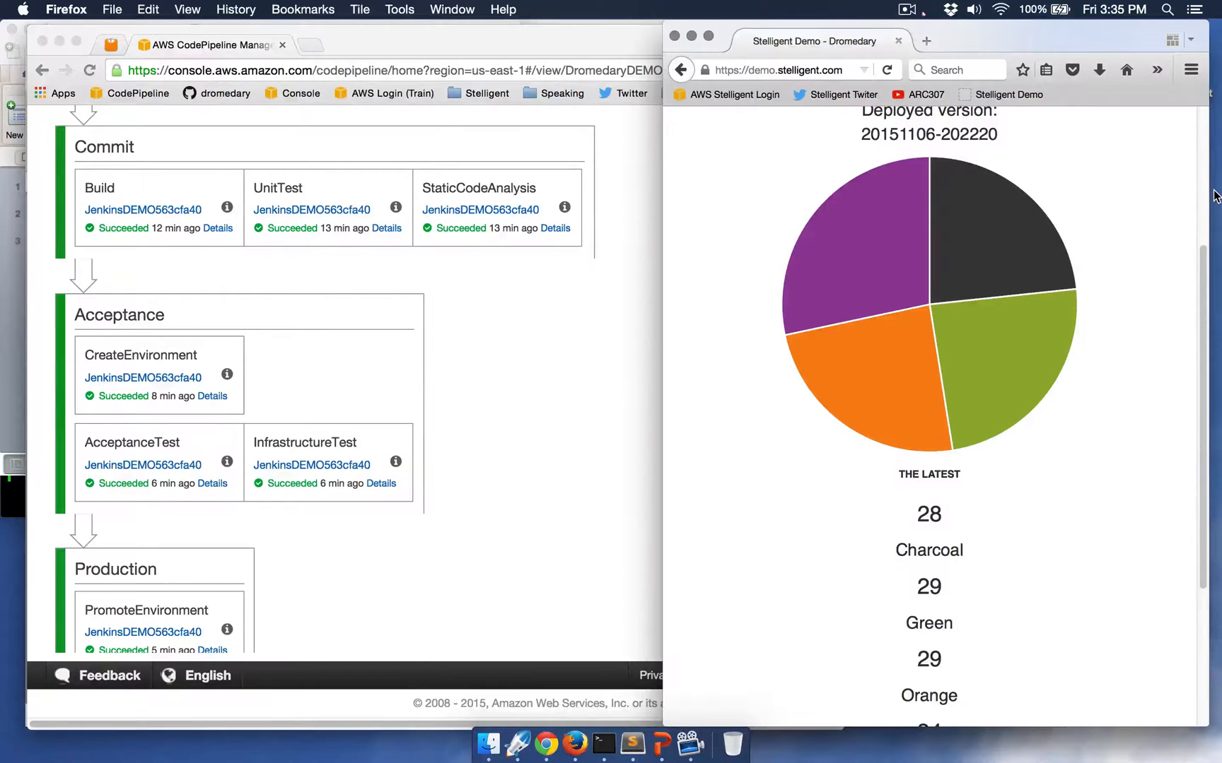